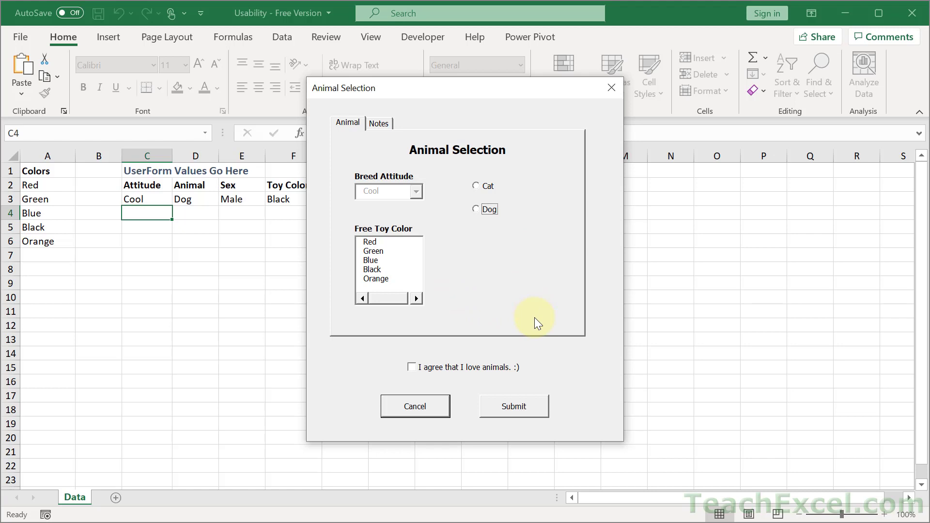
mouse_move(411, 367)
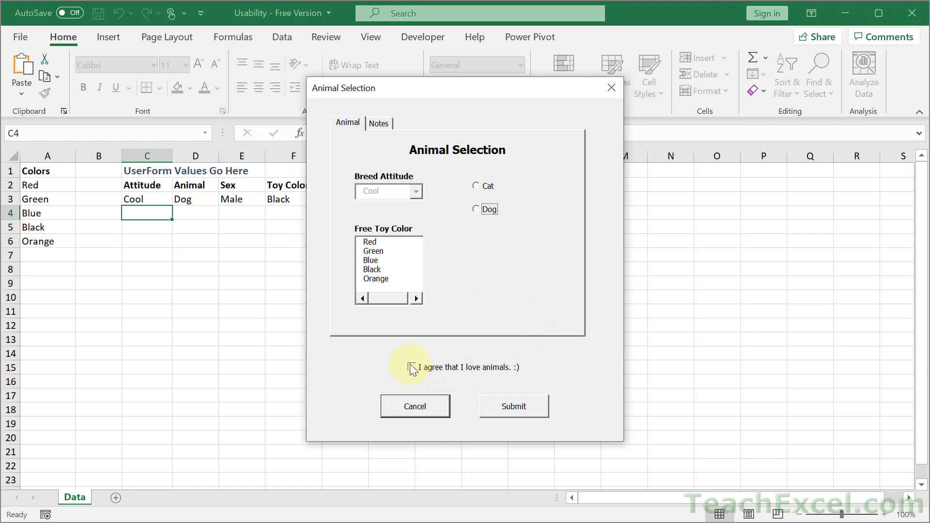
Step: Test the running form: tick the agree box, choose the Cool breed attitude, and toggle agreement
click(411, 367)
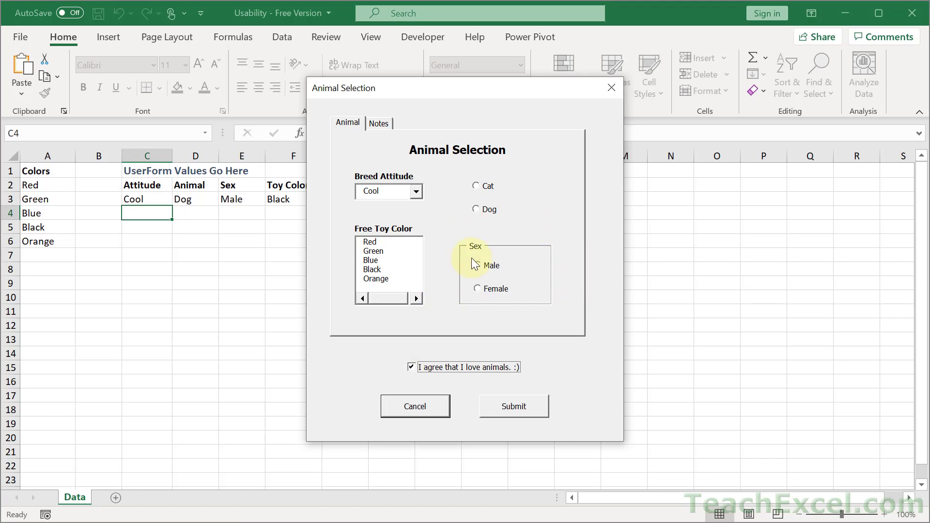
click(416, 190)
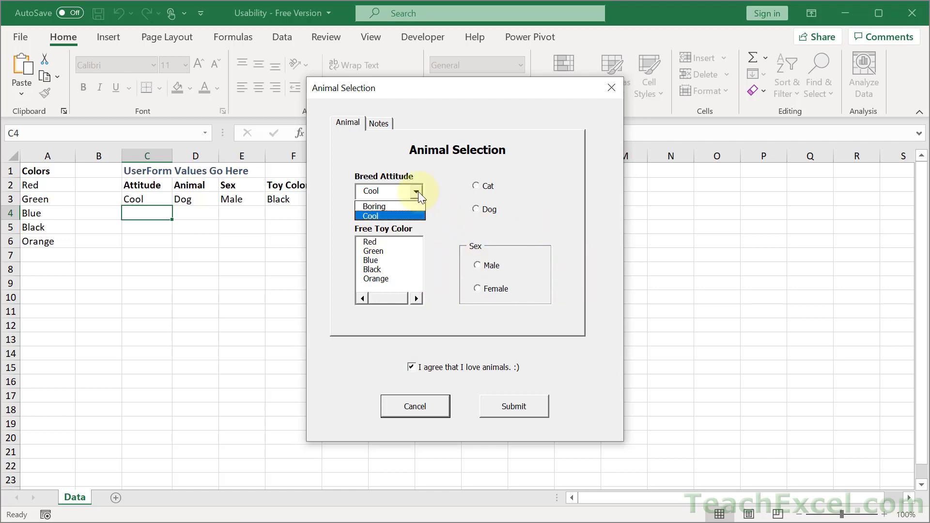
click(370, 216)
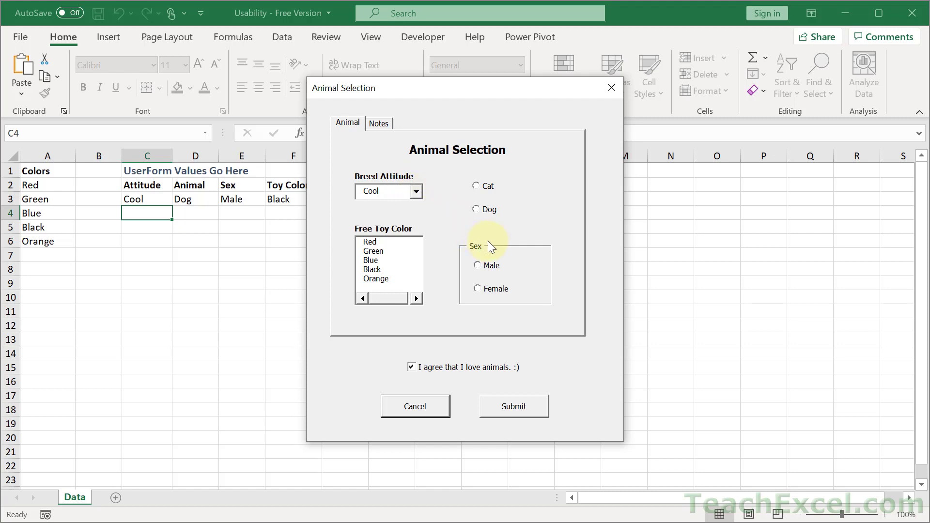
click(411, 368)
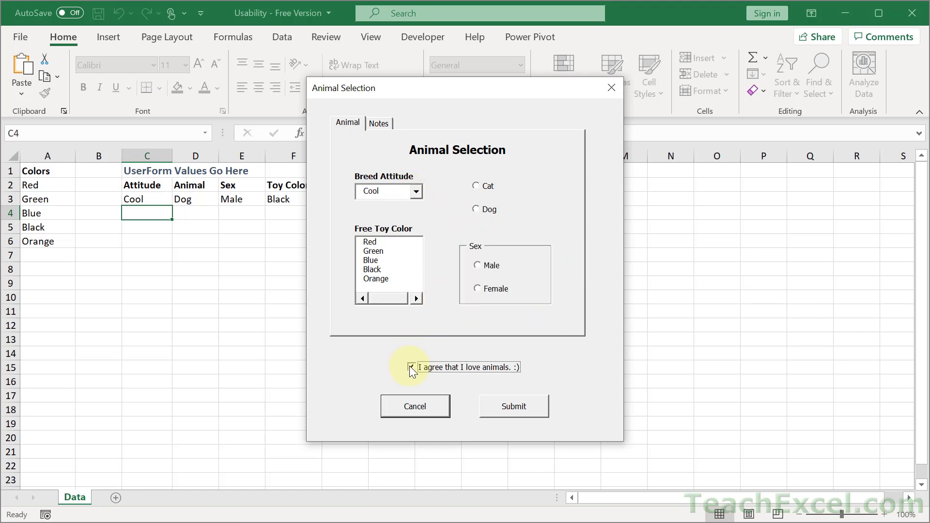
click(411, 367)
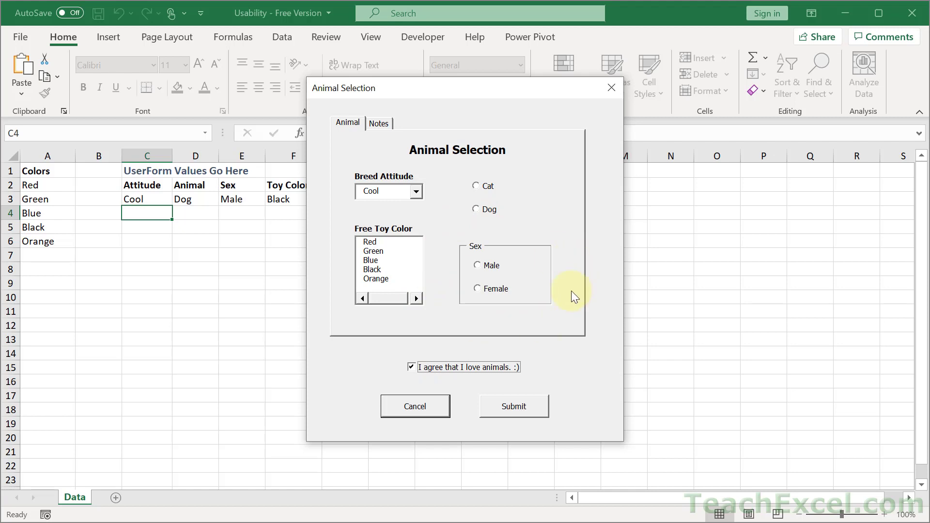
mouse_move(360, 244)
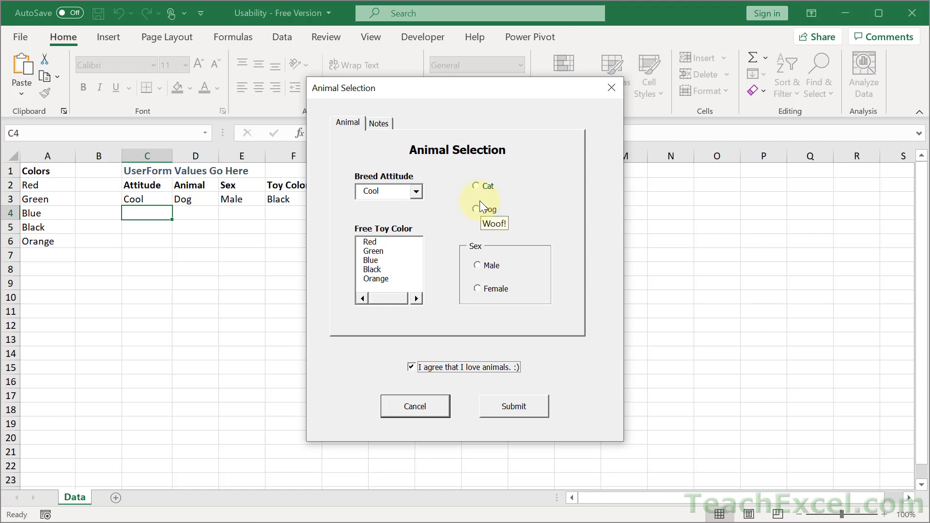
mouse_move(529, 335)
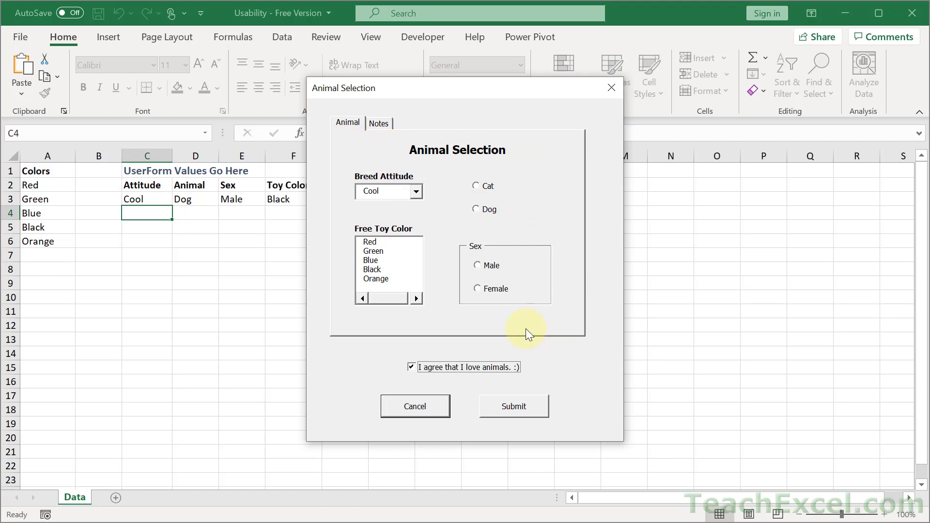
mouse_move(545, 366)
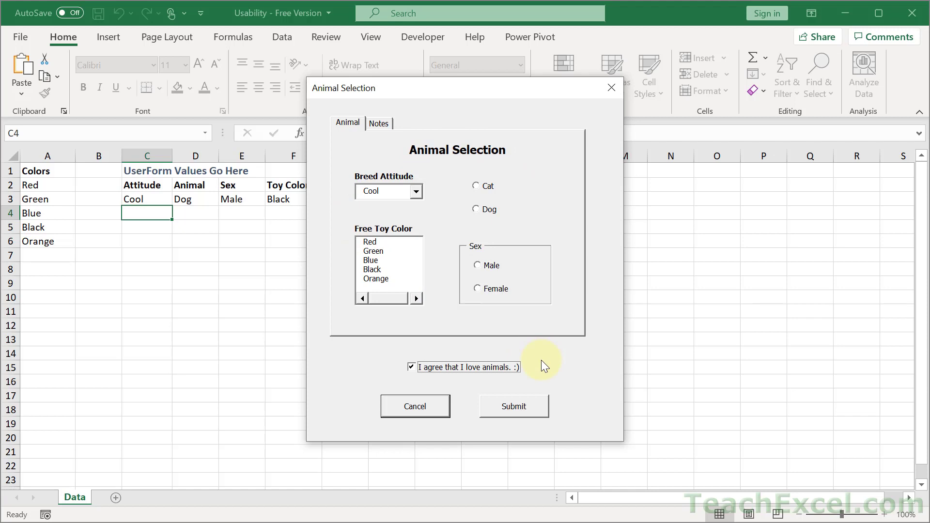
mouse_move(423, 213)
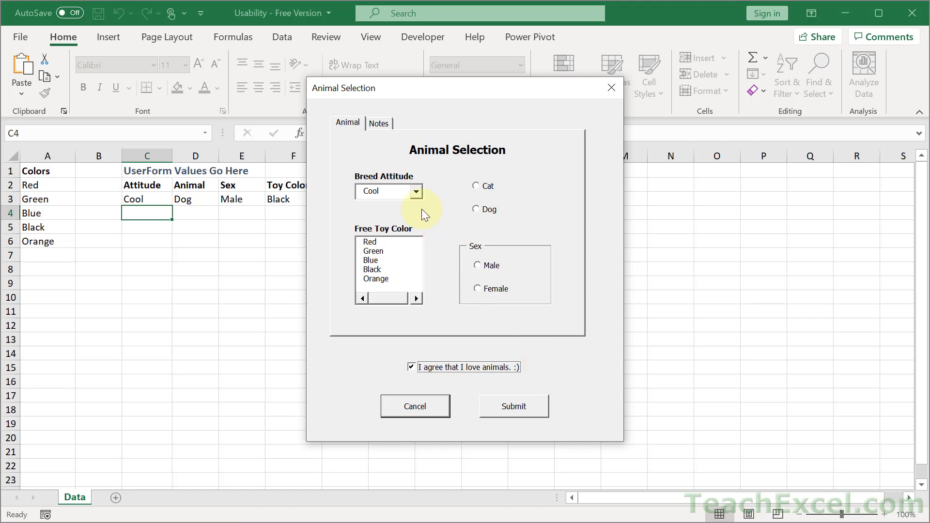
click(415, 191)
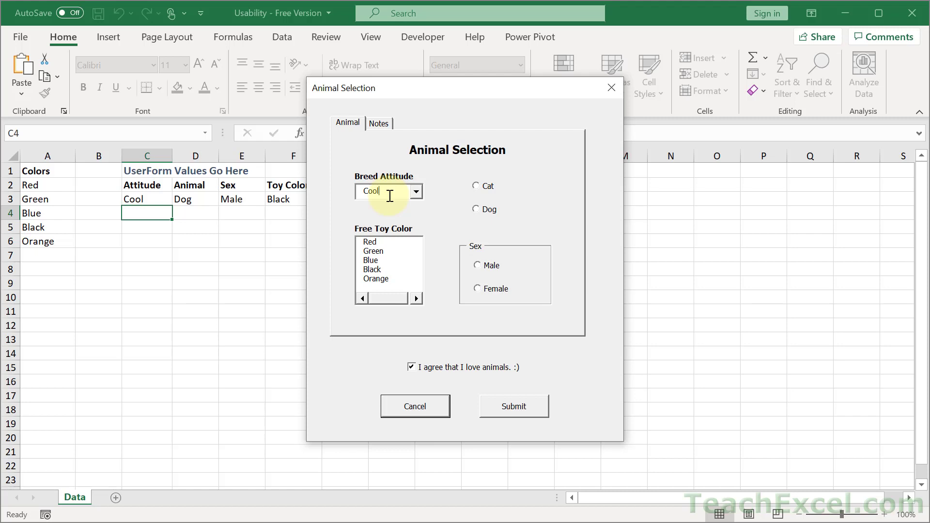
mouse_move(417, 377)
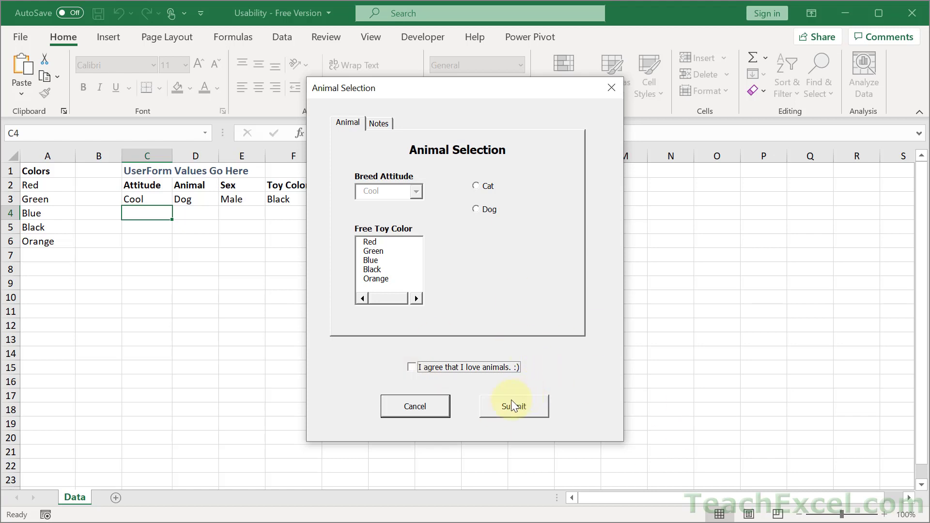
Step: Try submitting without agreeing, dismiss the required-information warning, and close the form
click(513, 406)
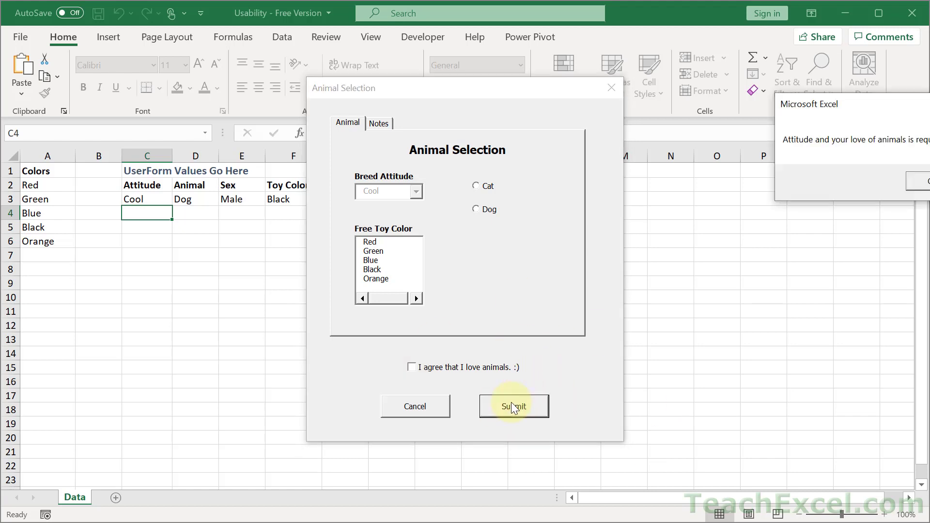
click(514, 406)
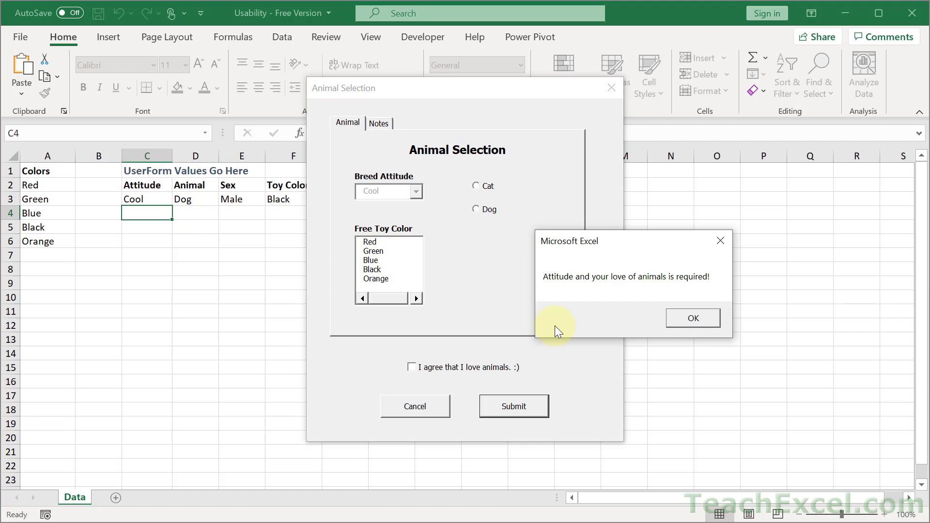
click(693, 317)
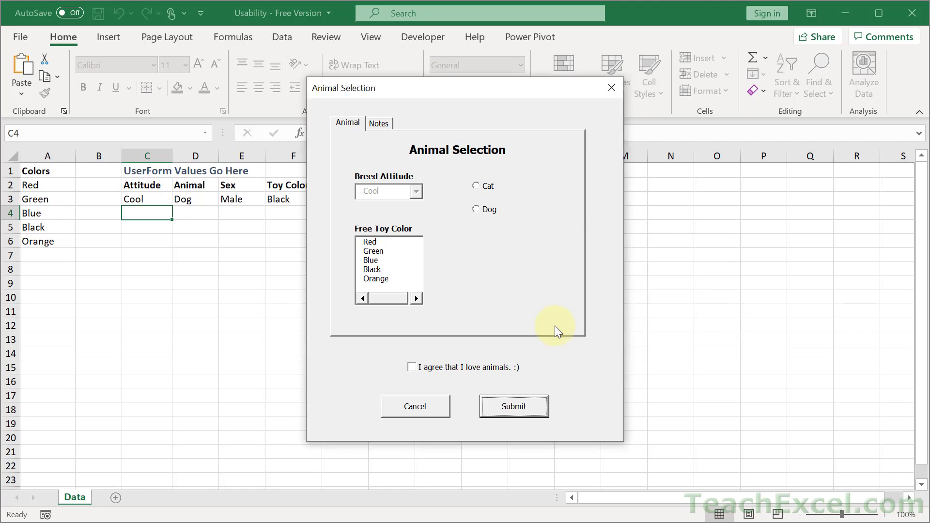
mouse_move(560, 112)
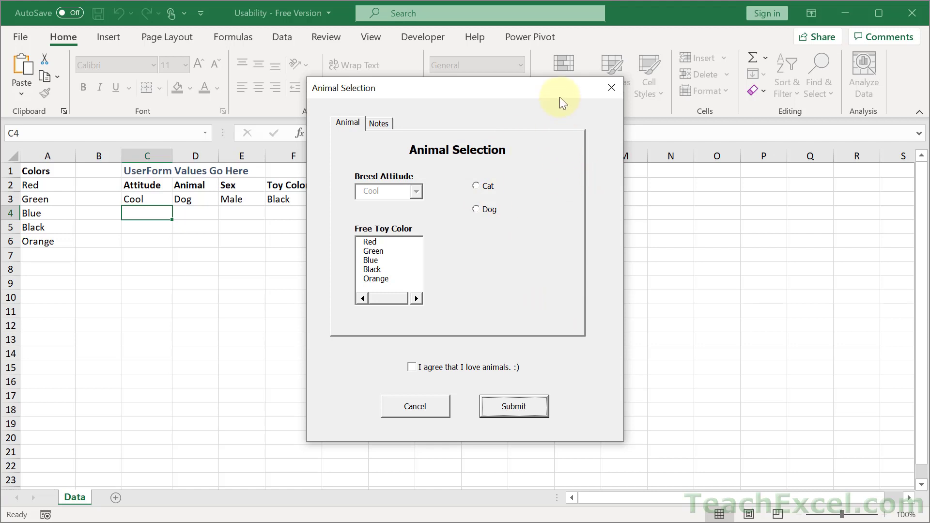
click(513, 406)
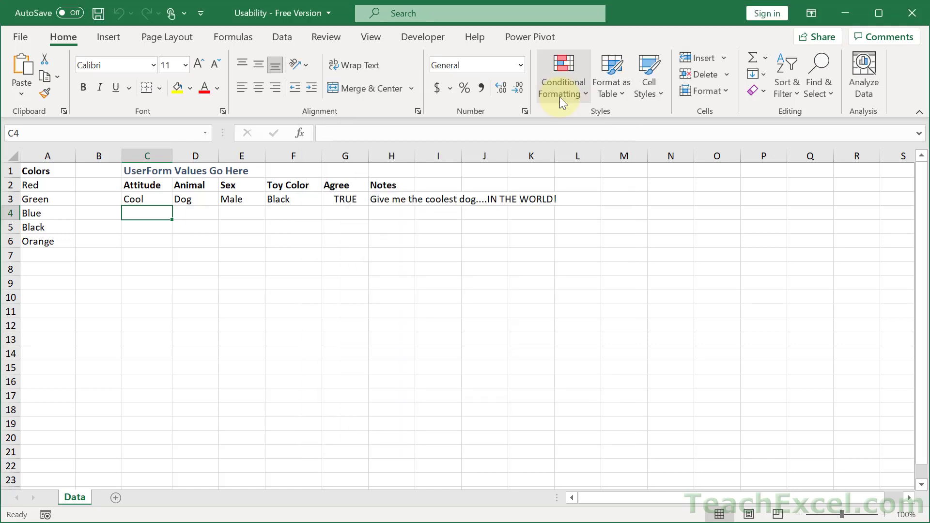
mouse_move(274, 272)
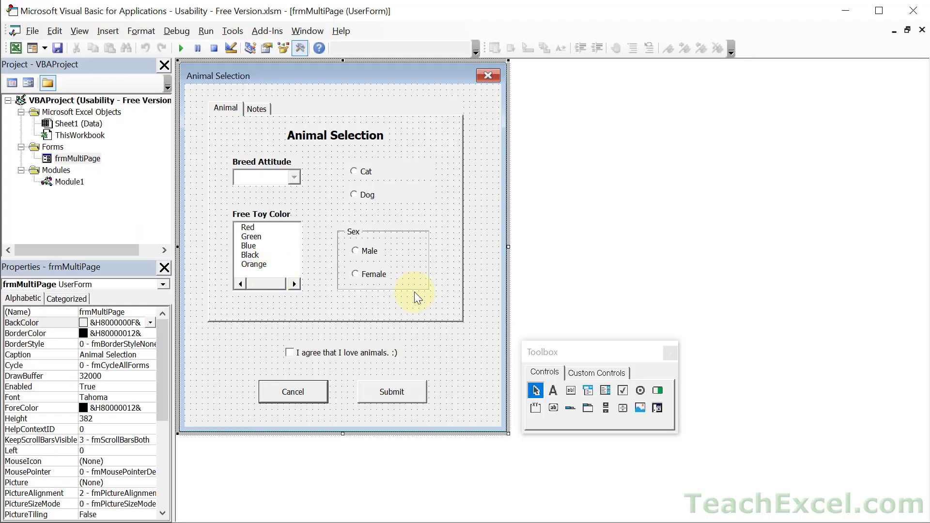
mouse_move(256, 189)
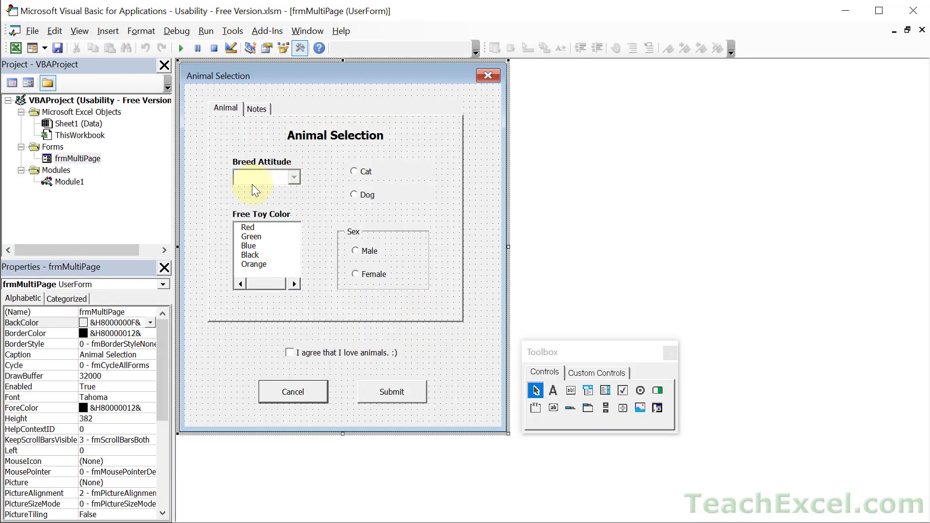
mouse_move(300, 180)
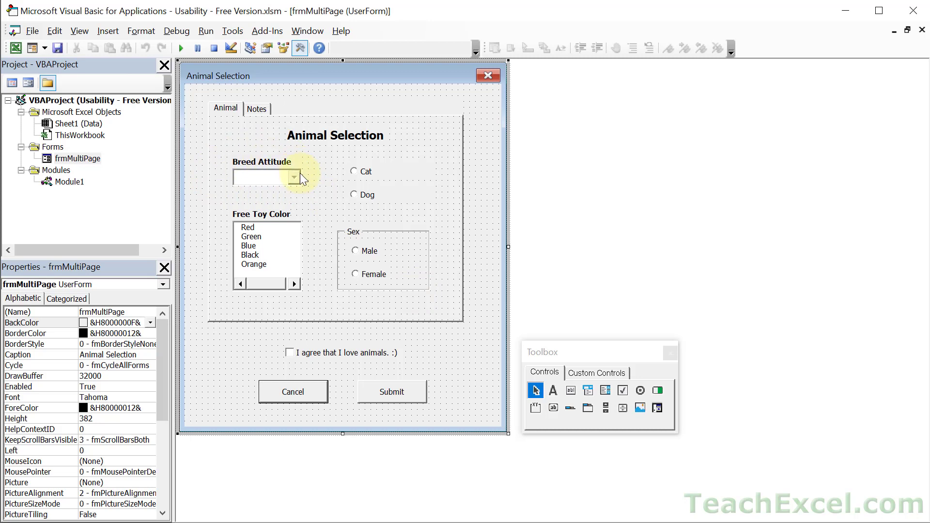
mouse_move(298, 180)
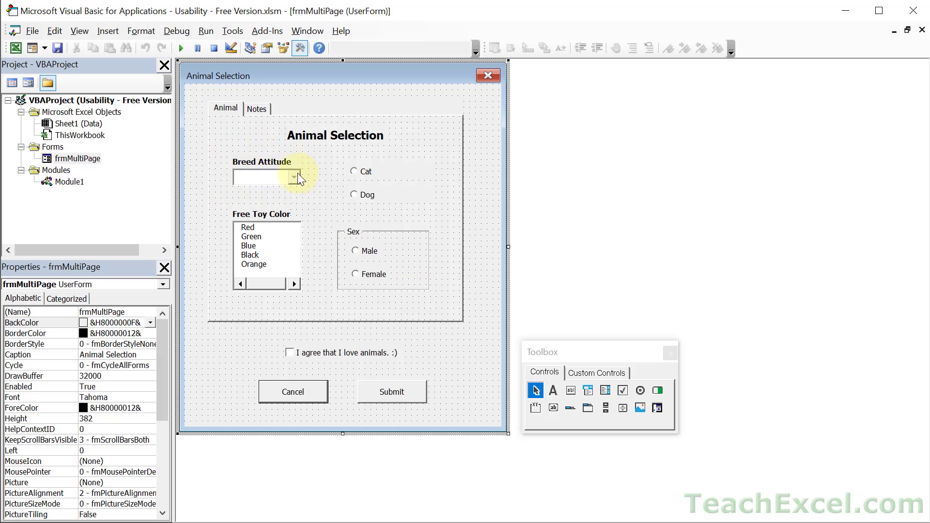
mouse_move(291, 185)
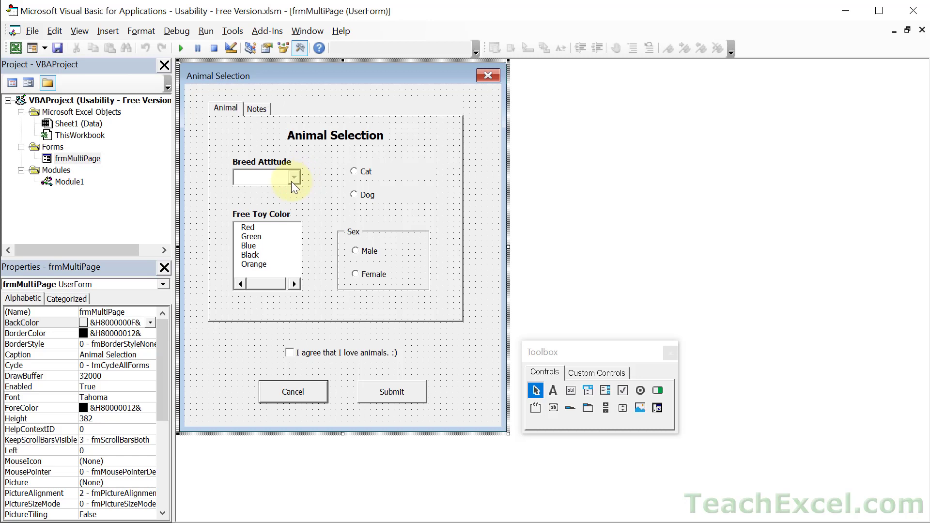
Step: Select the Additional Notes box on the designer's Notes page, then close the re-run form
click(257, 109)
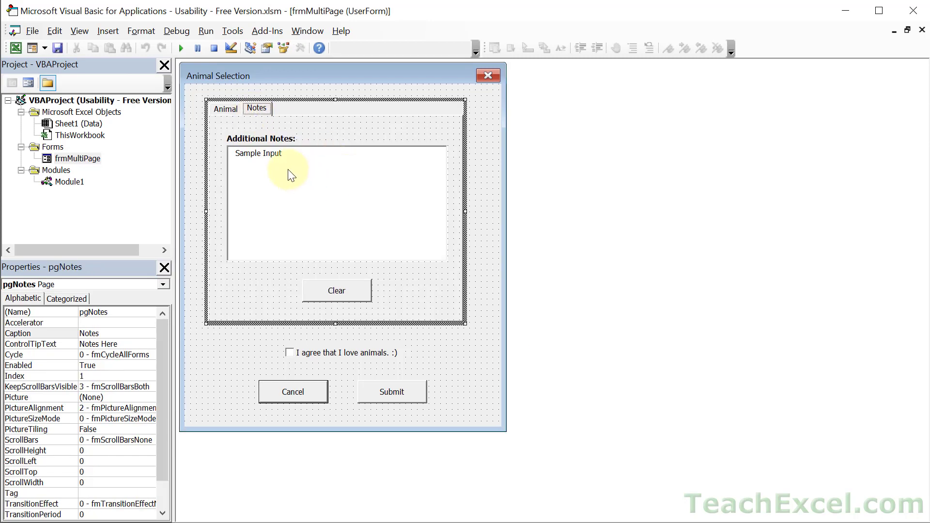
click(308, 228)
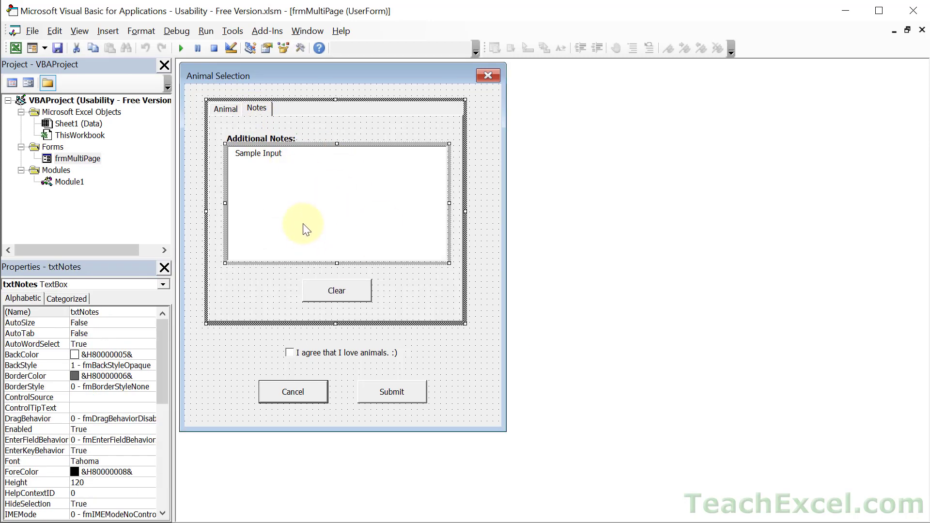
mouse_move(318, 180)
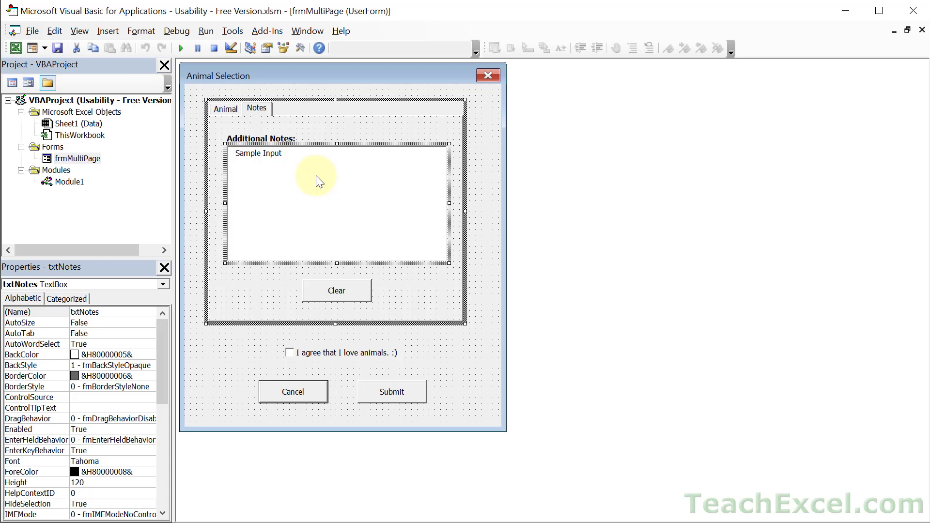
mouse_move(290, 224)
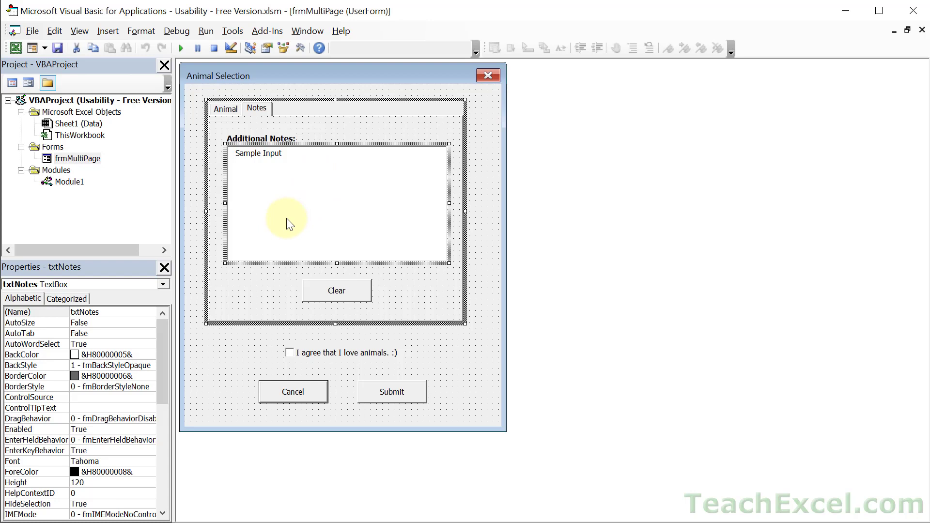
mouse_move(327, 215)
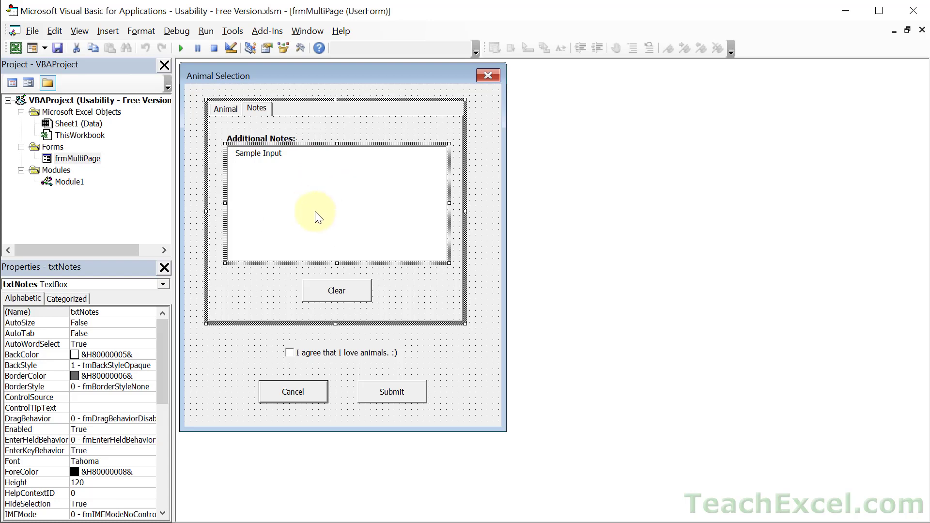
mouse_move(162, 344)
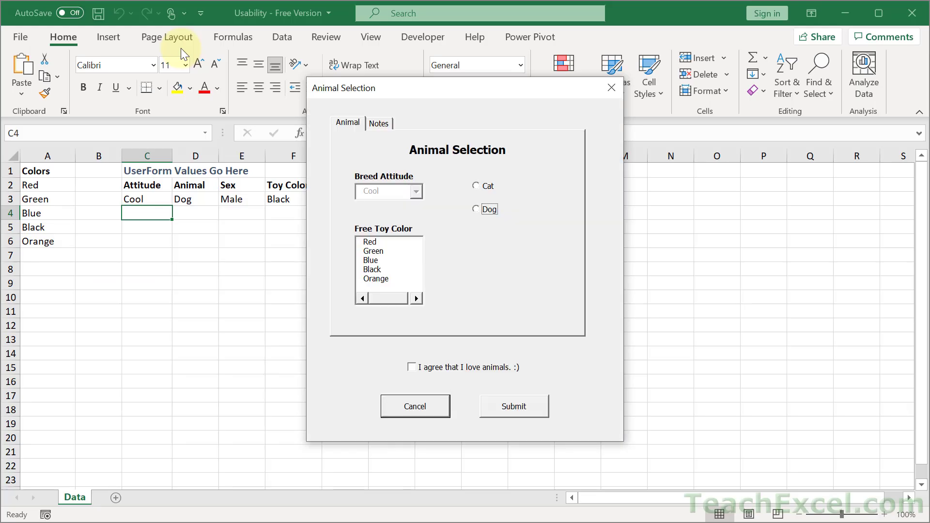
click(378, 123)
text(Sample Inpu)
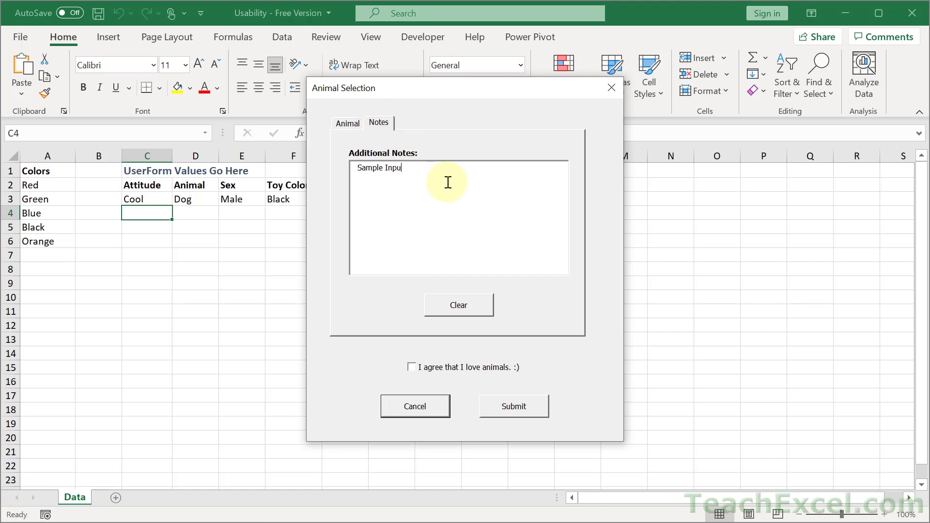
click(459, 304)
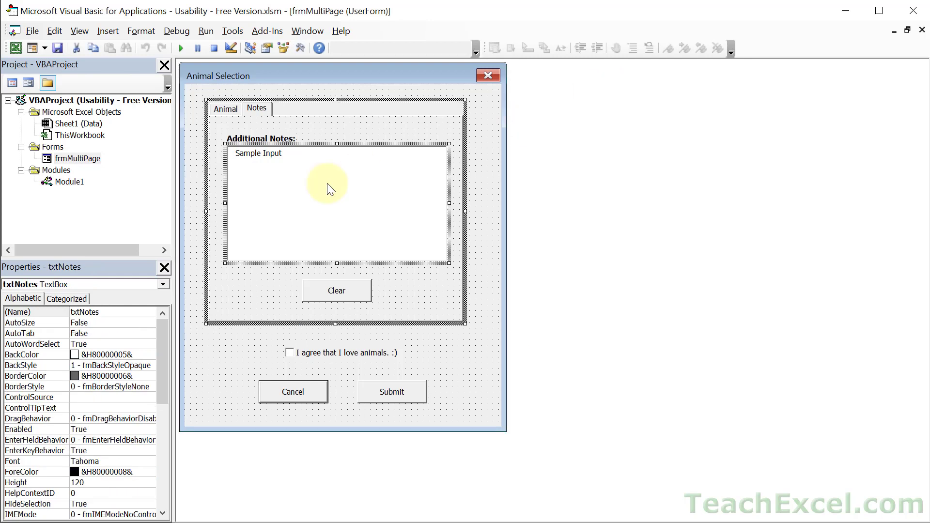
scroll(down, 3)
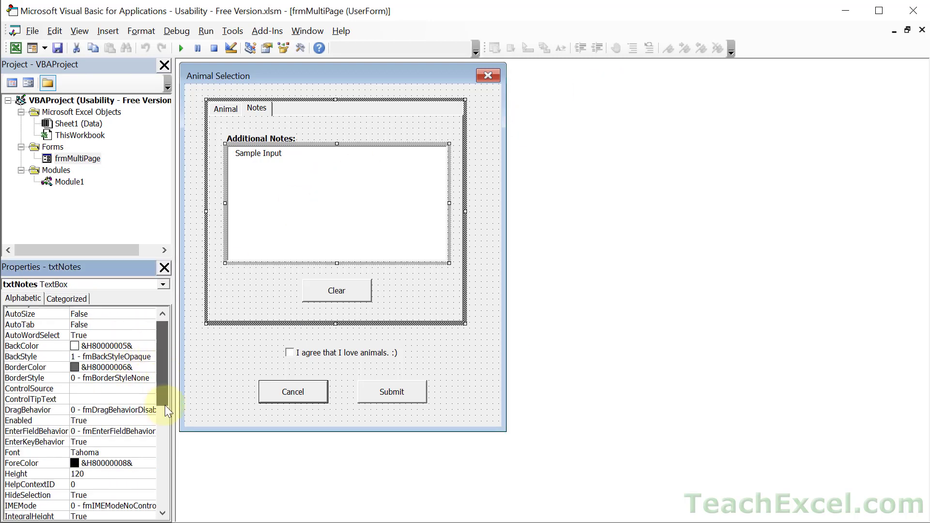
scroll(down, 3)
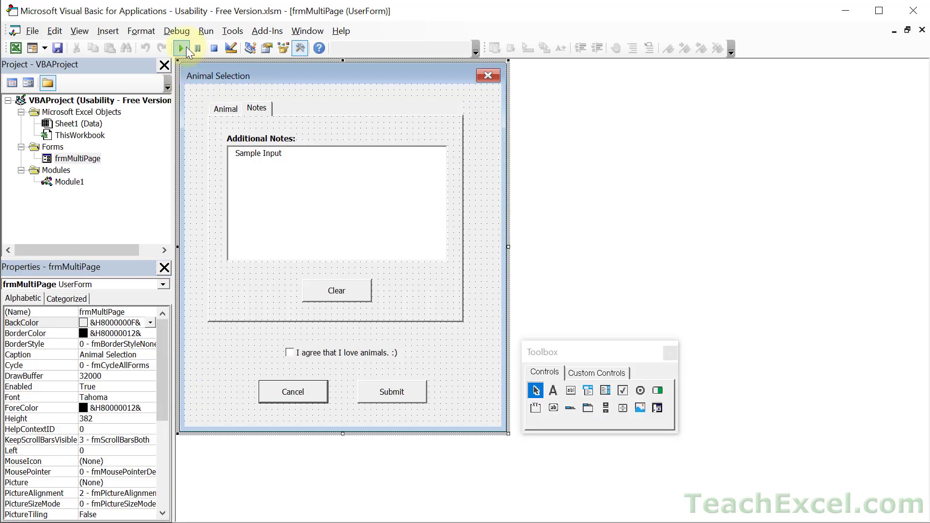
click(178, 48)
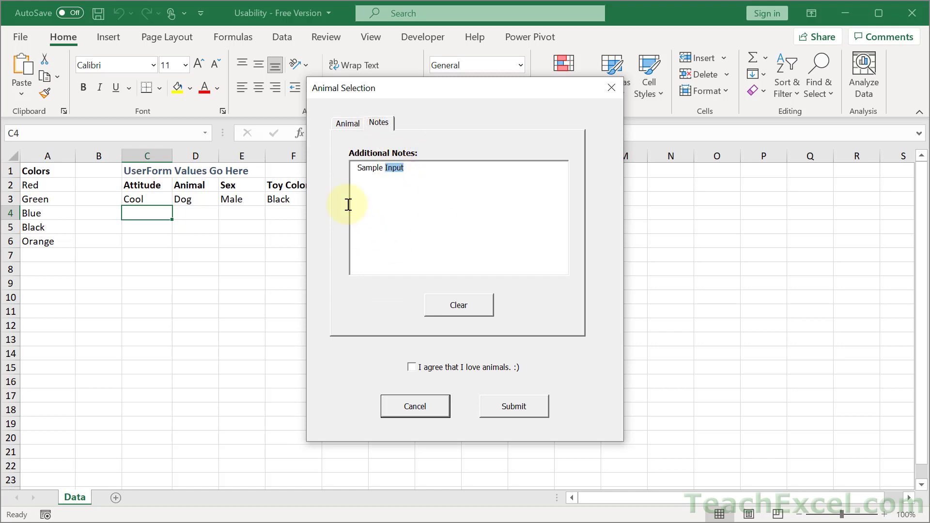
mouse_move(437, 200)
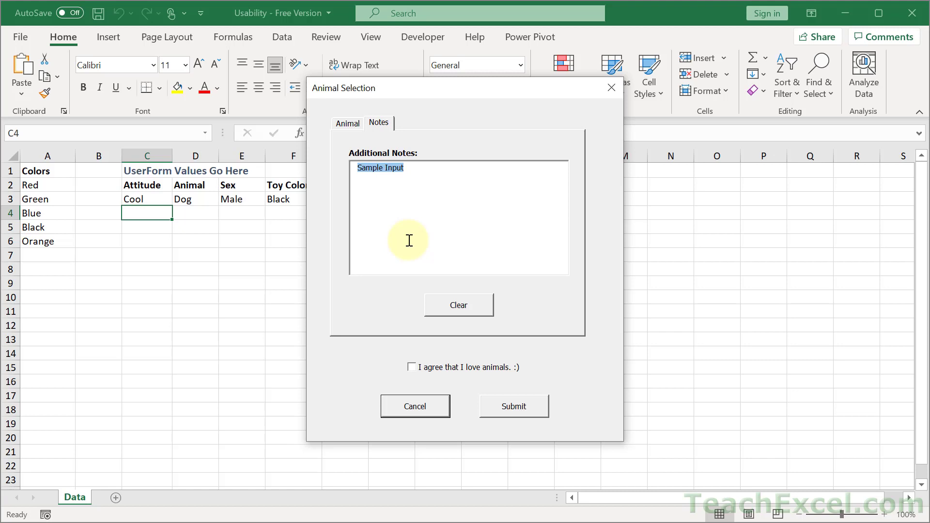
mouse_move(430, 167)
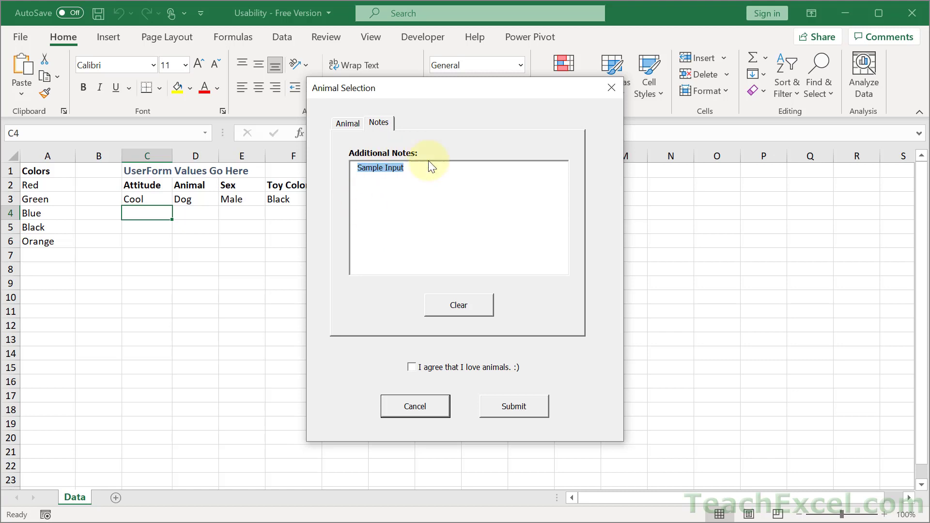
mouse_move(495, 209)
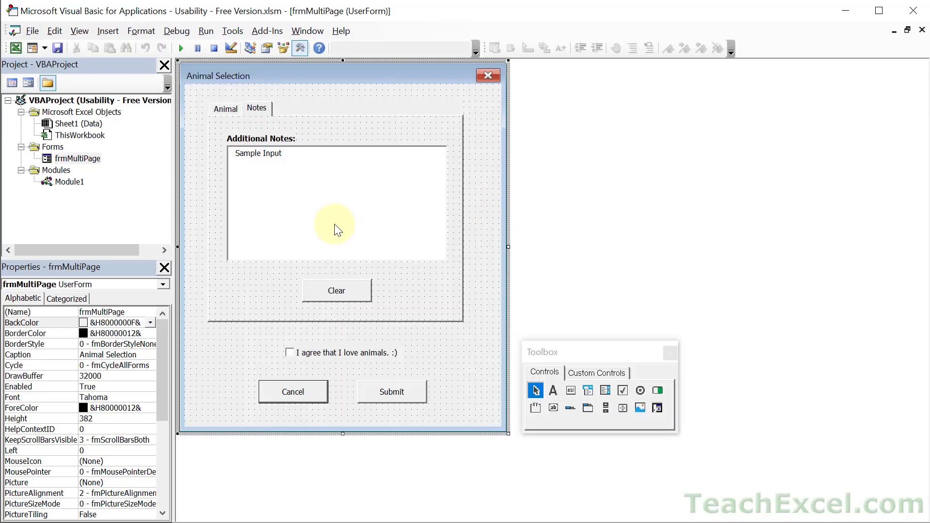
mouse_move(310, 184)
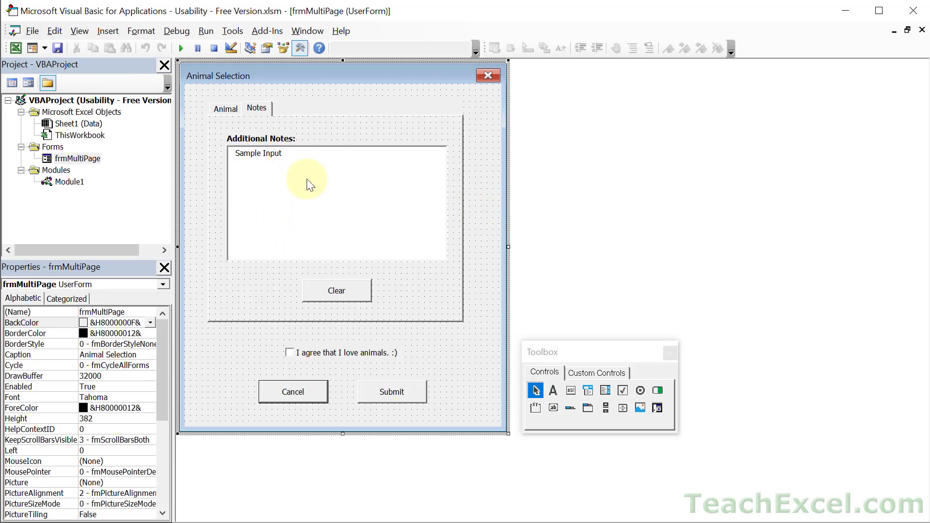
Step: Set the txtNotes text box's Enabled property to False
click(306, 184)
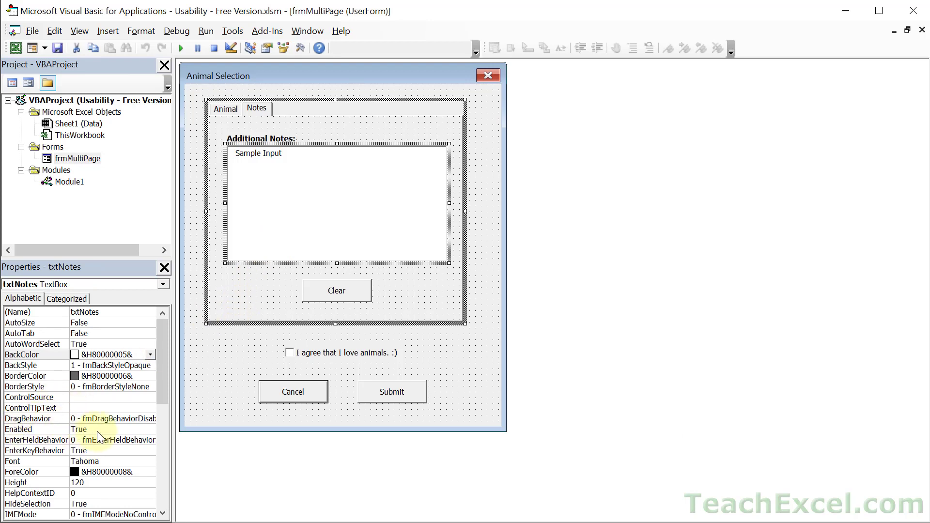
click(28, 429)
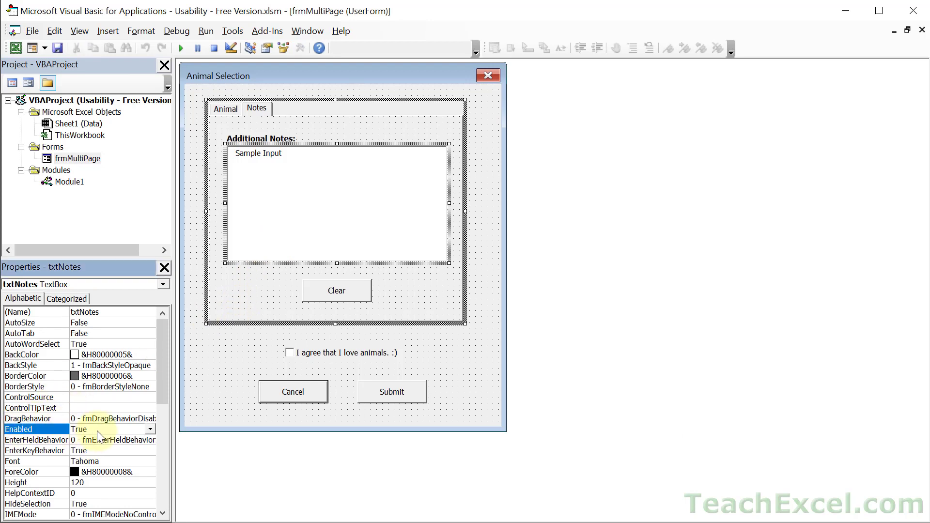
mouse_move(150, 430)
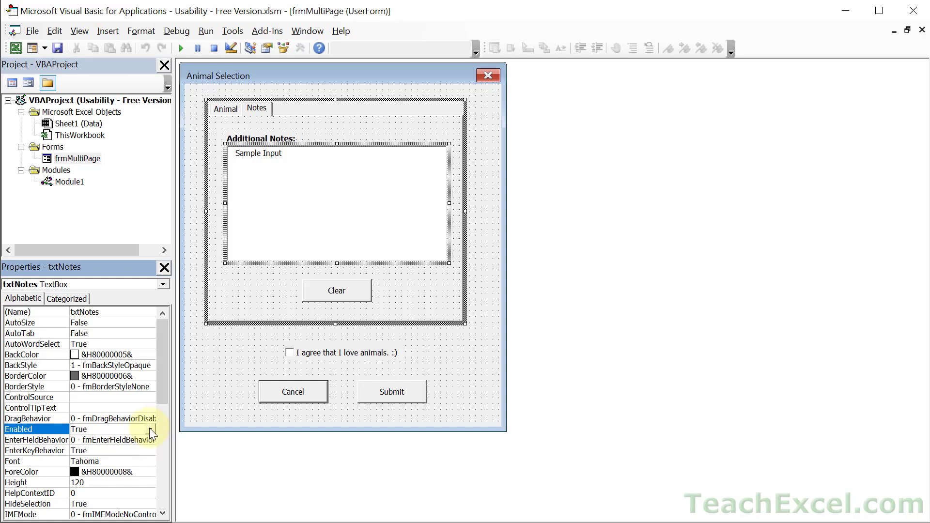
click(149, 429)
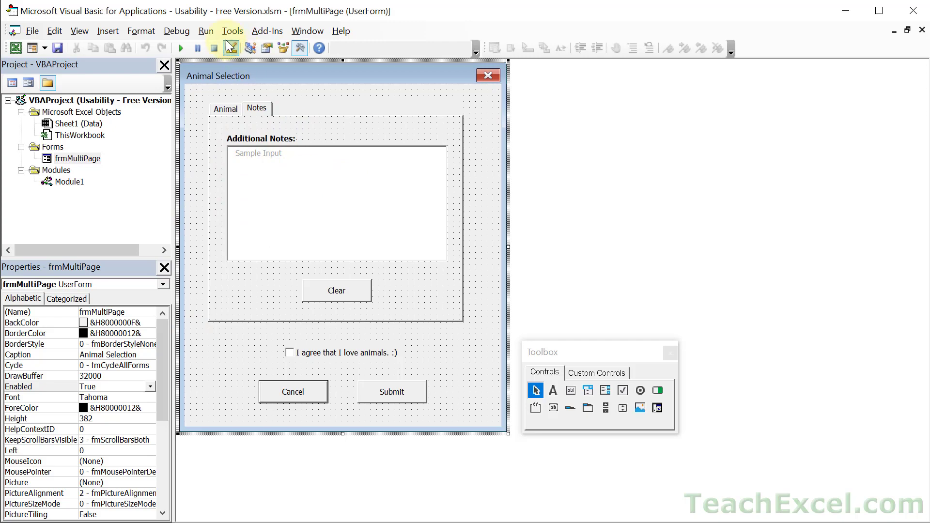
click(181, 49)
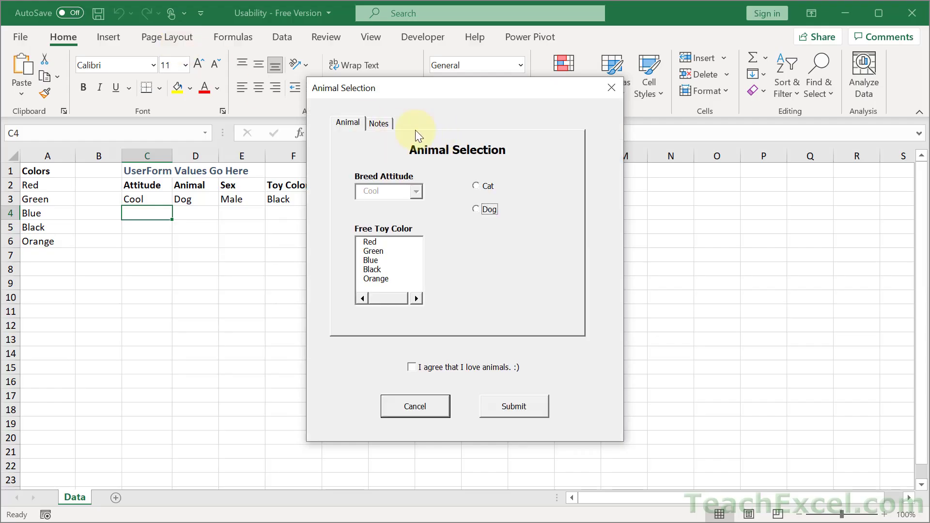
click(379, 123)
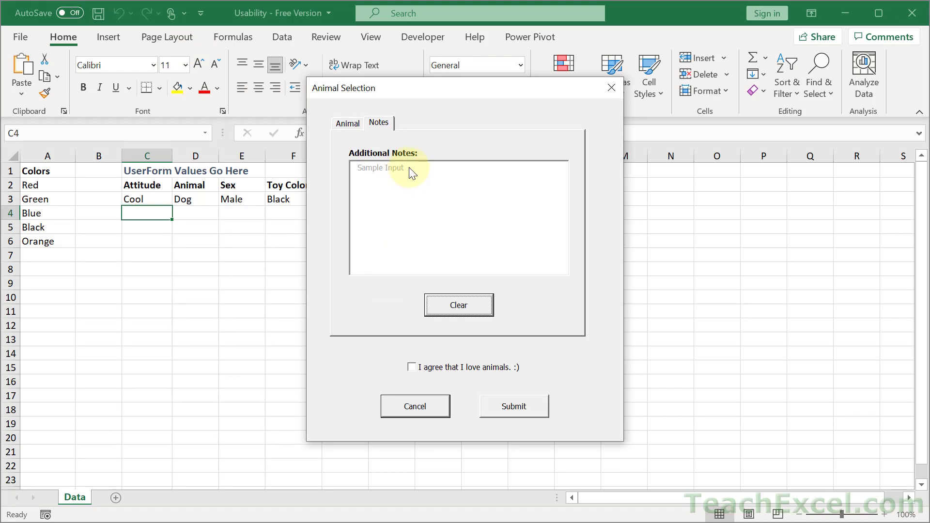
mouse_move(401, 176)
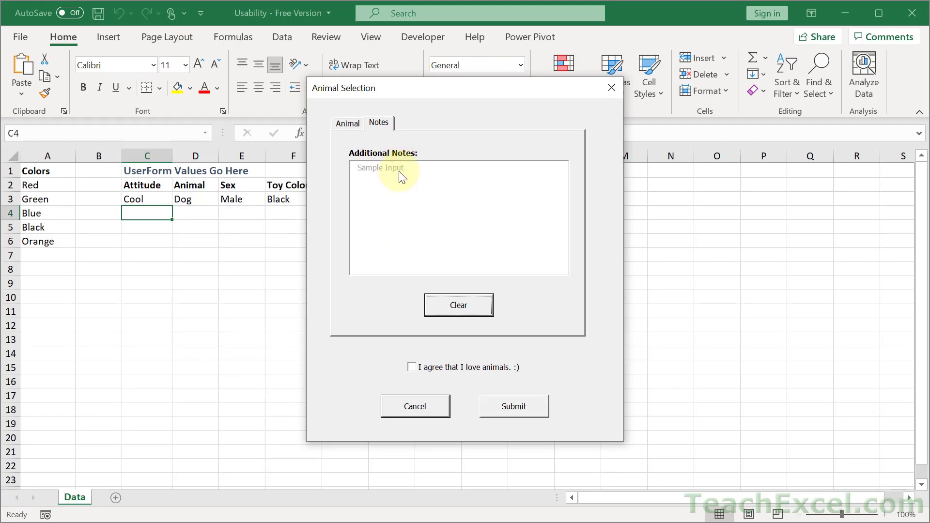
mouse_move(455, 229)
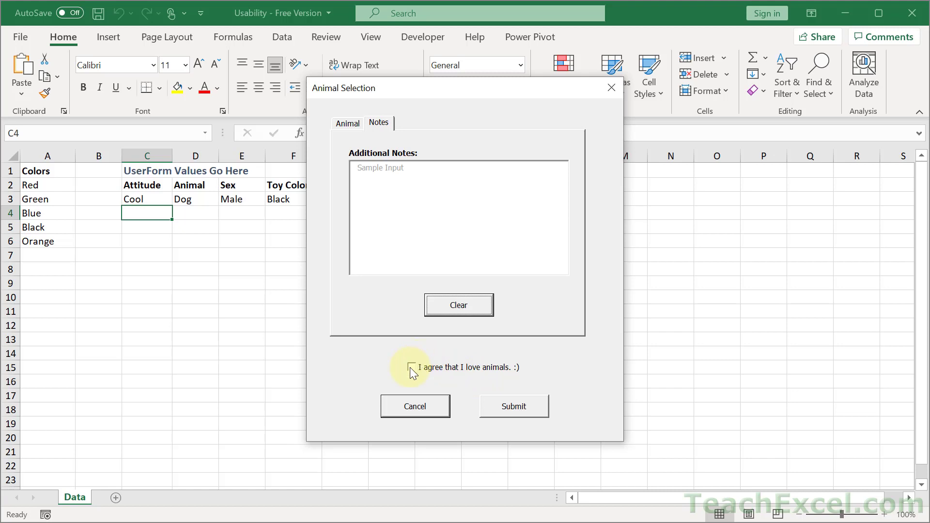
click(410, 367)
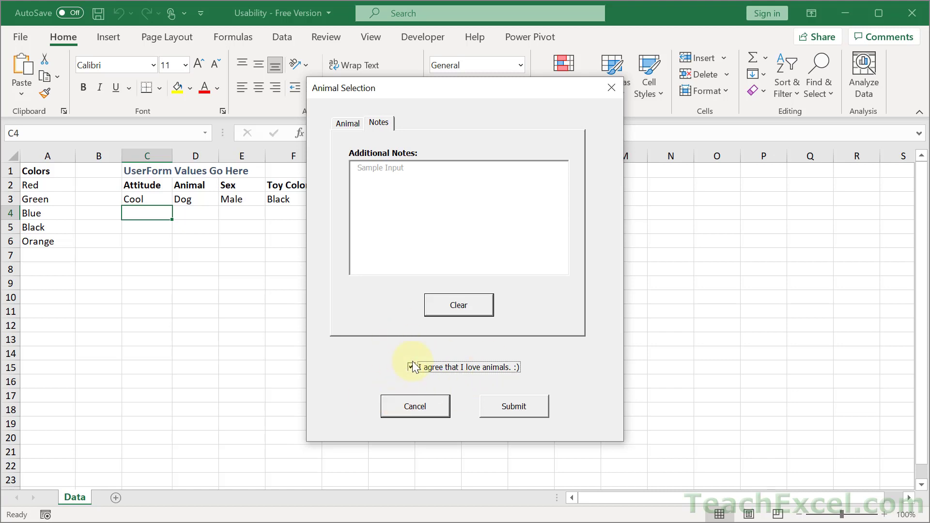
click(411, 367)
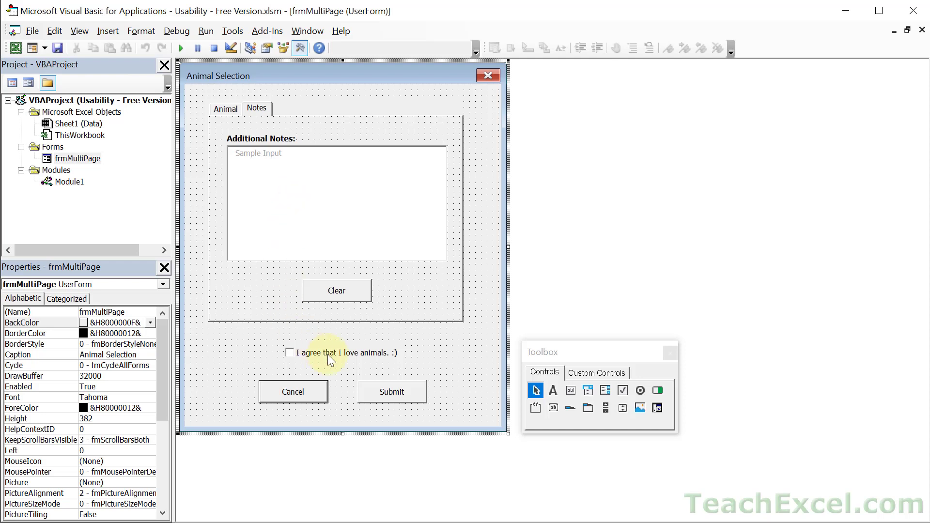
mouse_move(325, 359)
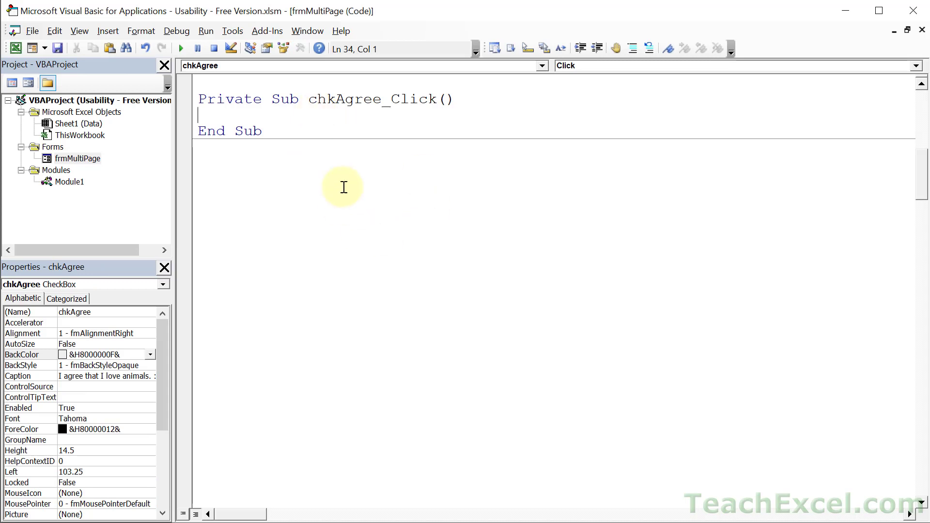
mouse_move(408, 87)
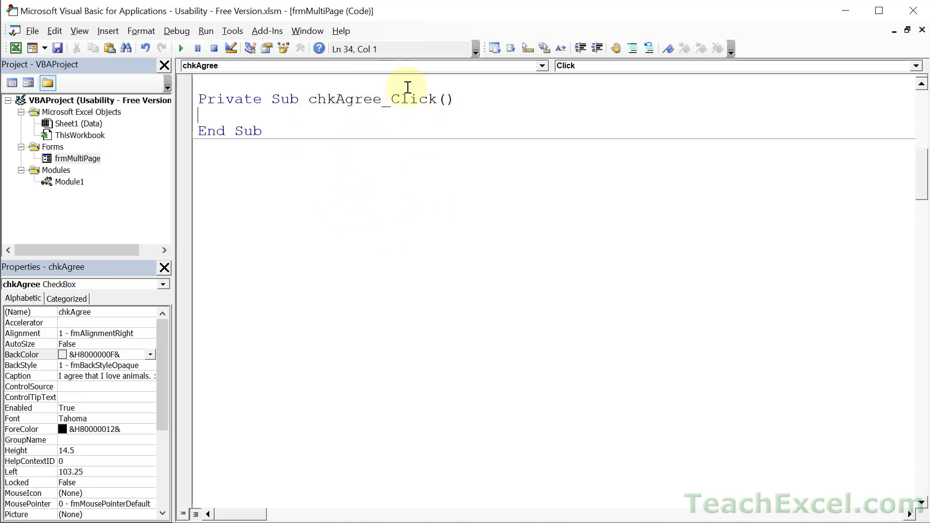
mouse_move(305, 110)
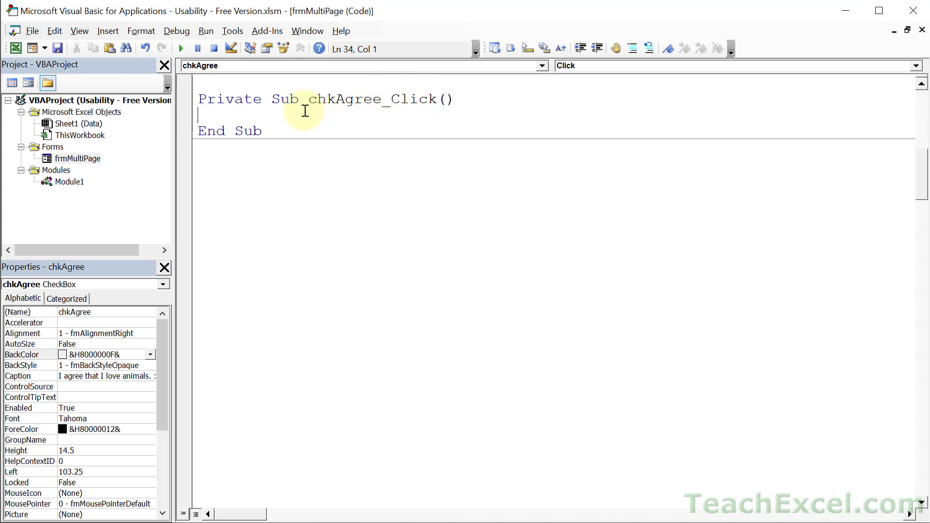
Step: From chkAgree's code header, choose the Change event to create its procedure
double_click(345, 98)
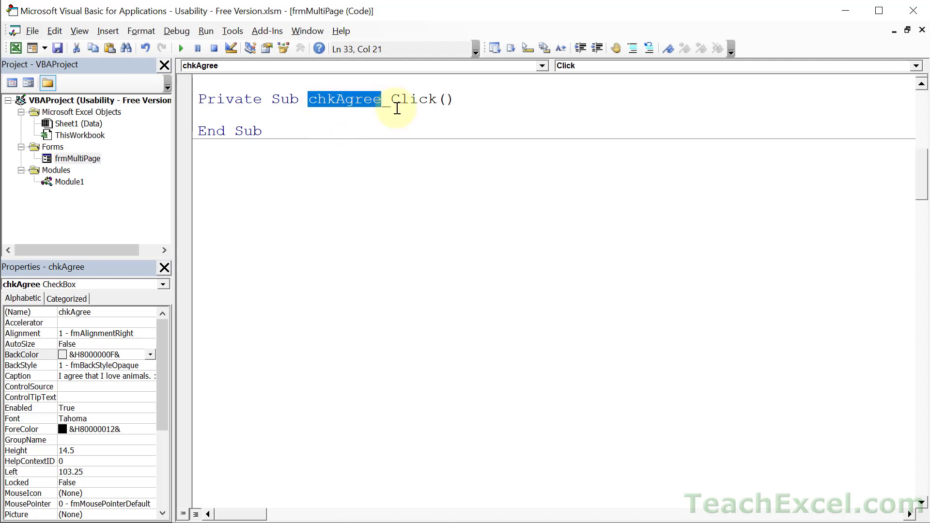
double_click(420, 99)
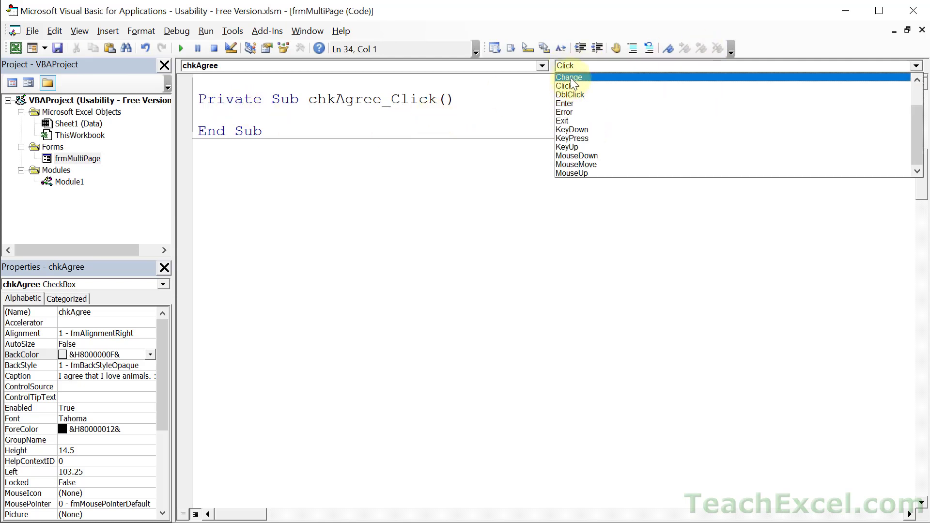
click(570, 77)
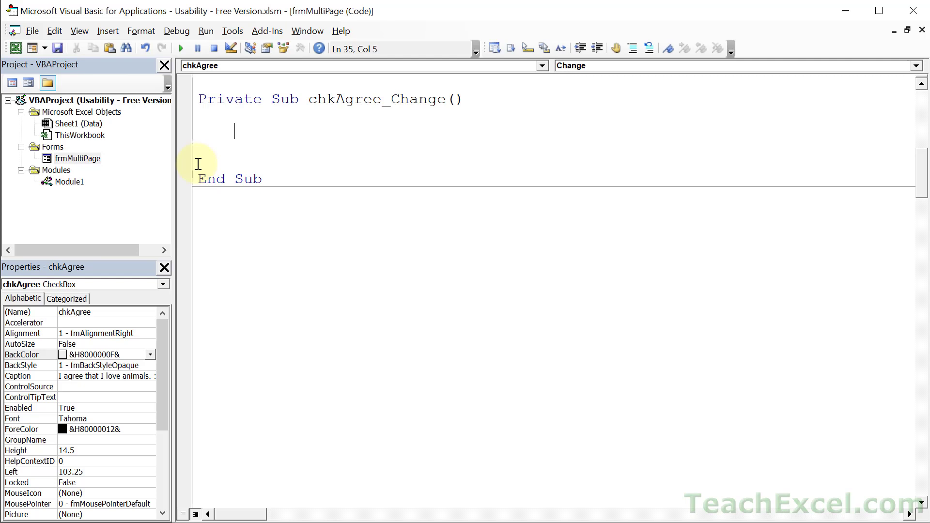
Step: Write the If chkAgree.Value ... Else skeleton in the Change procedure
text(if)
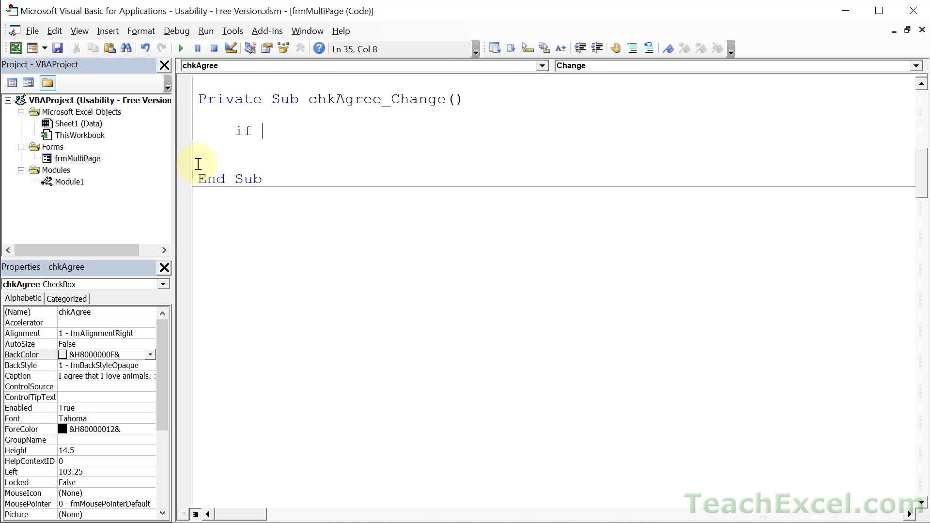
text(chkAgree)
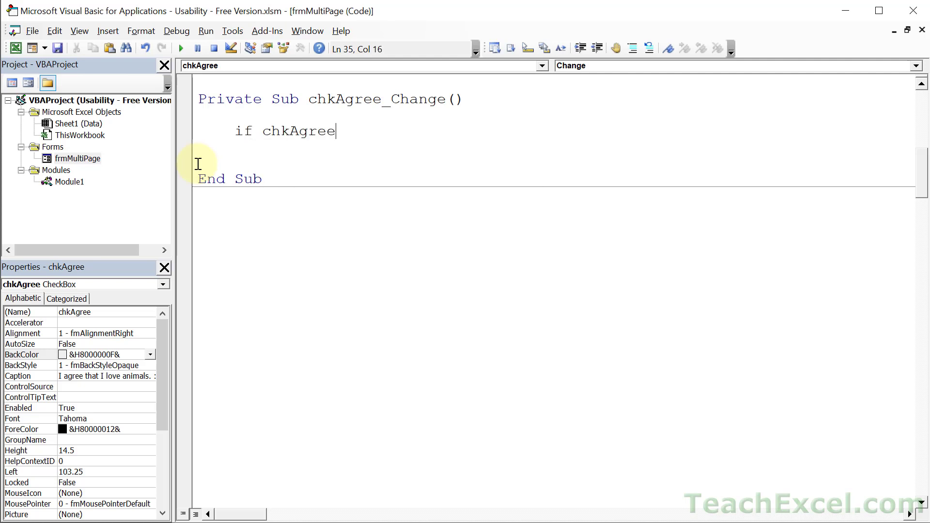
text(.value Then)
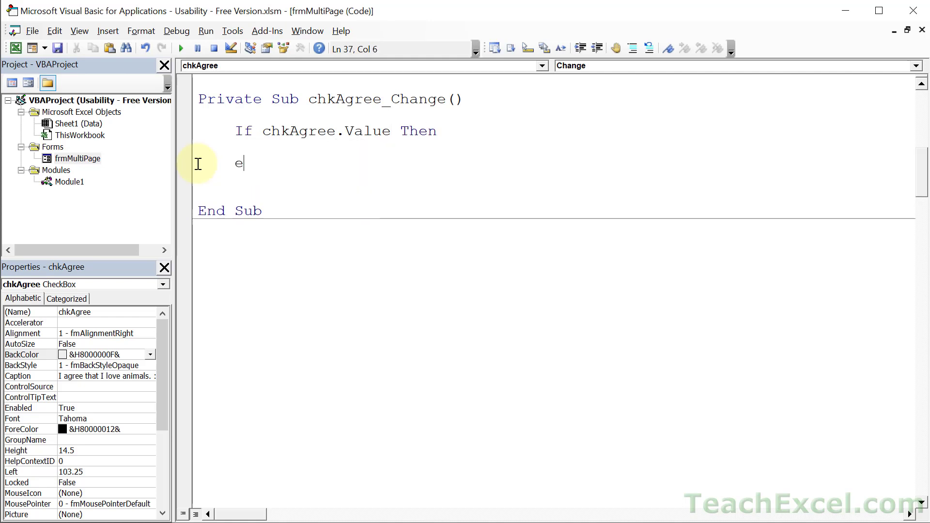
text(lse)
text(End If)
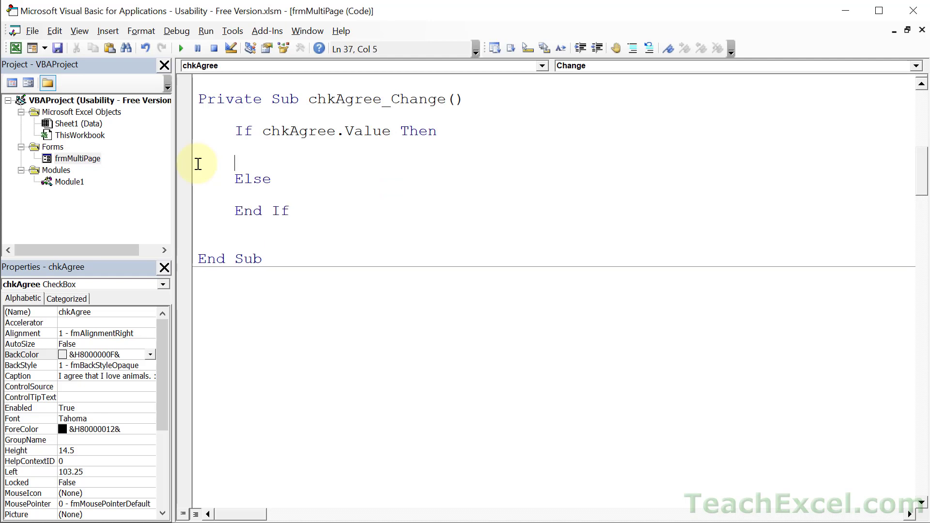
key(Tab)
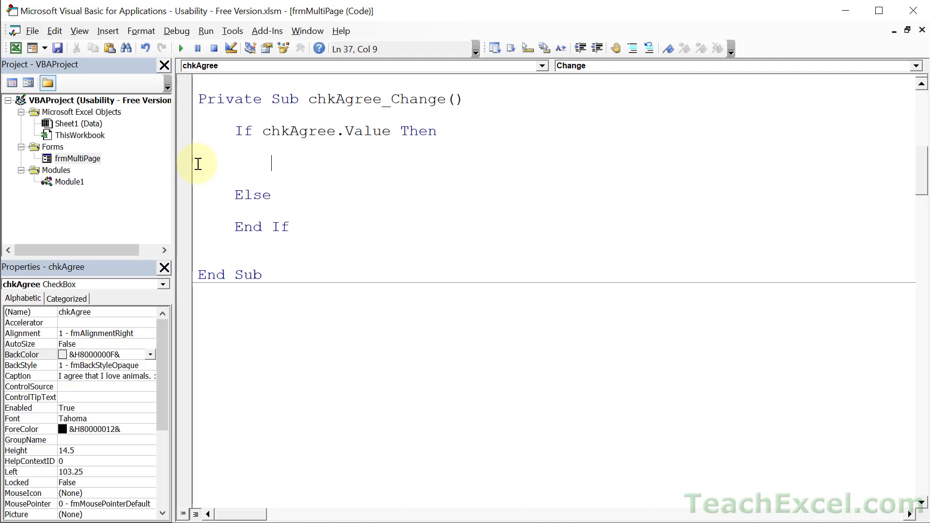
Step: In the If branch set txtNotes.Enabled = True and txtNotes.Locked = False
text(txtn)
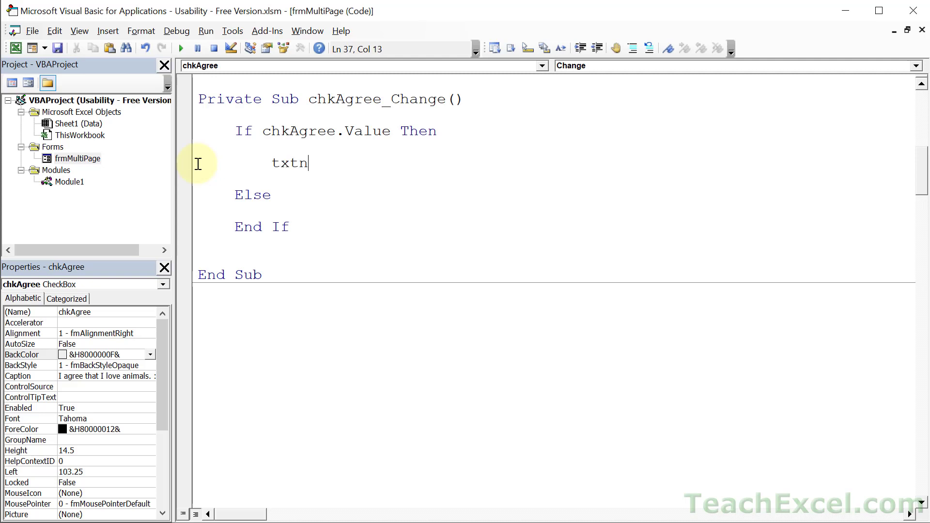
text(otes.Enabled)
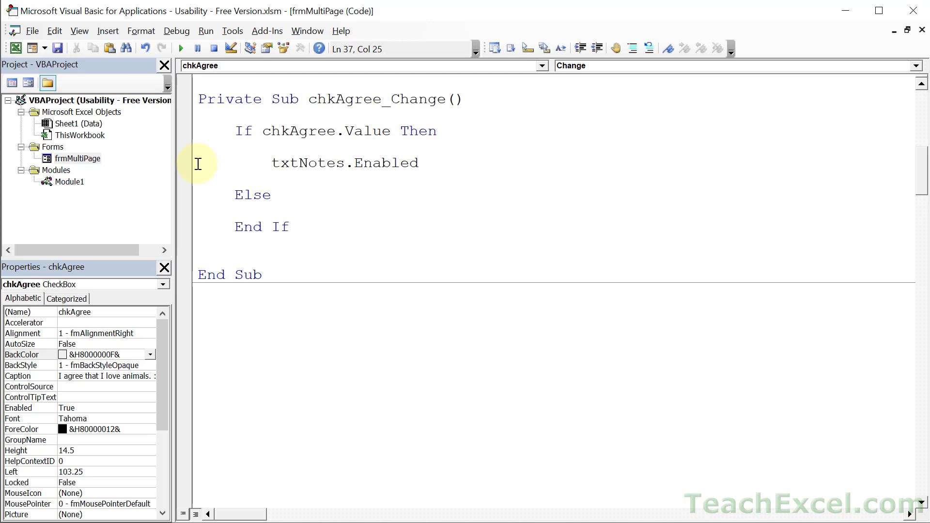
text(=true)
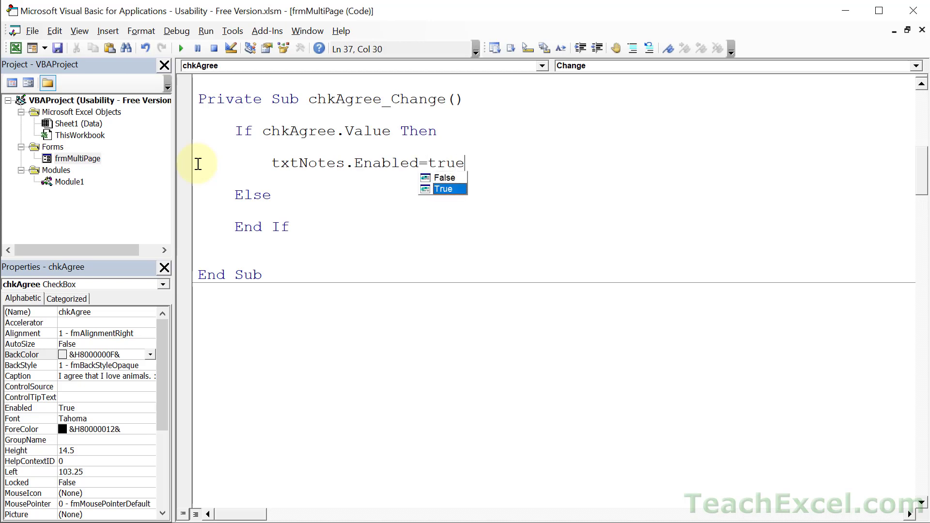
key(Enter)
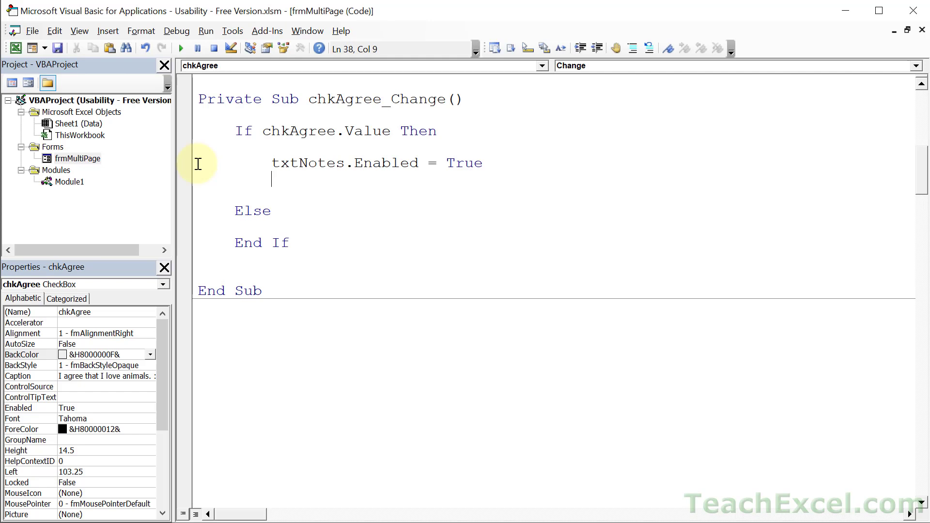
text(txtN)
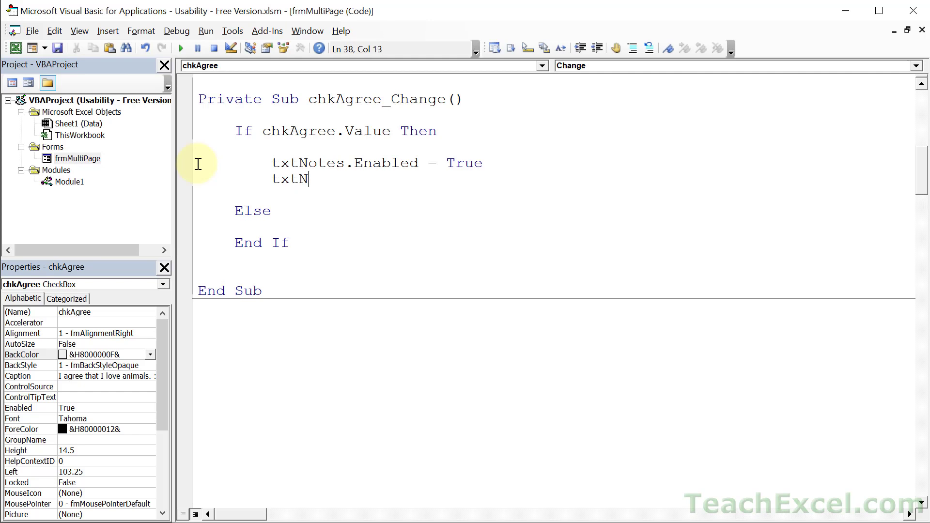
text(otes.)
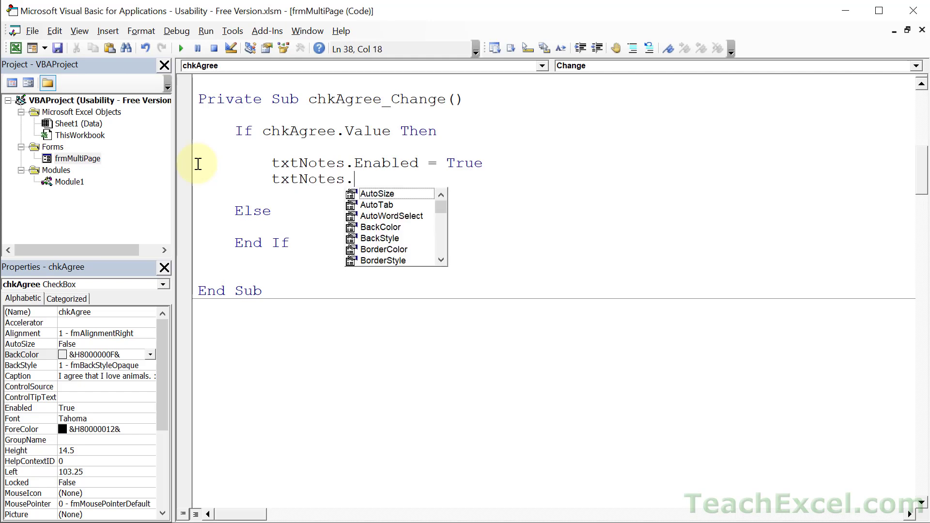
text(Locked)
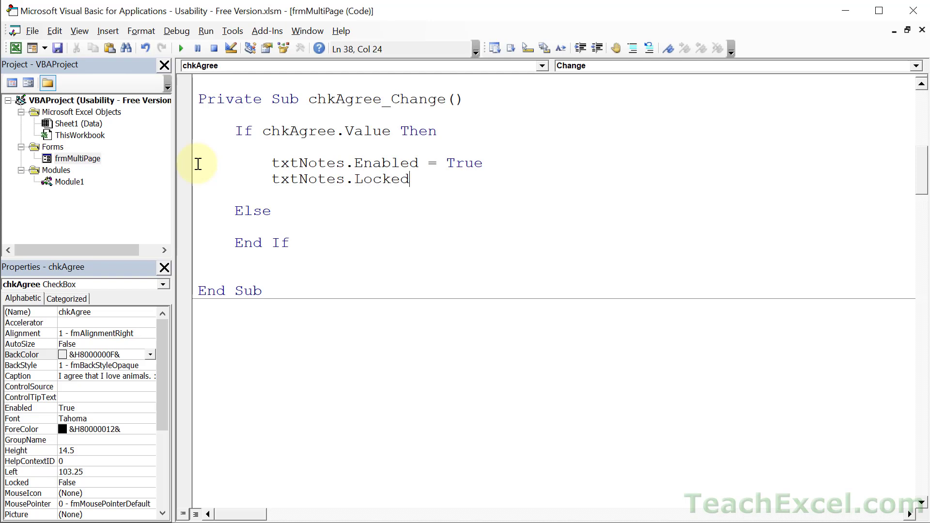
text(=False)
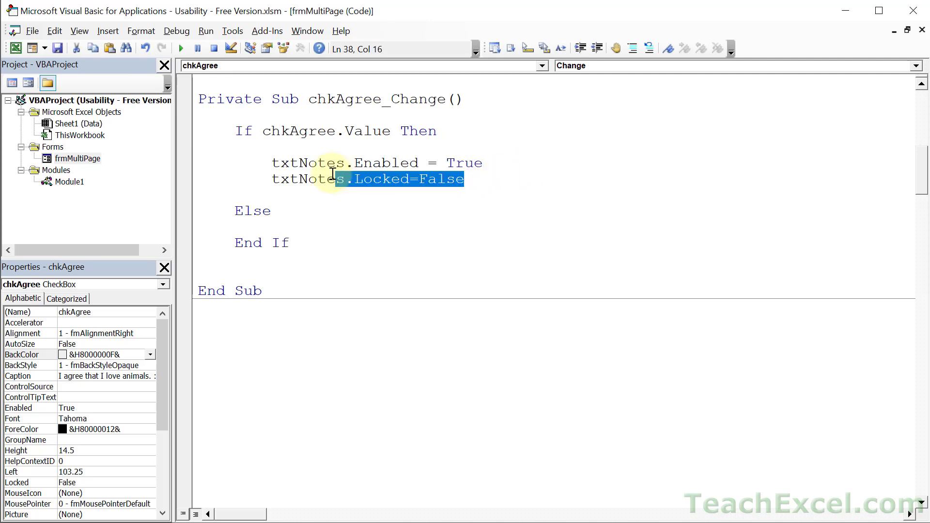
Step: In the Else branch set txtNotes.Enabled = False and txtNotes.Locked = True
click(273, 211)
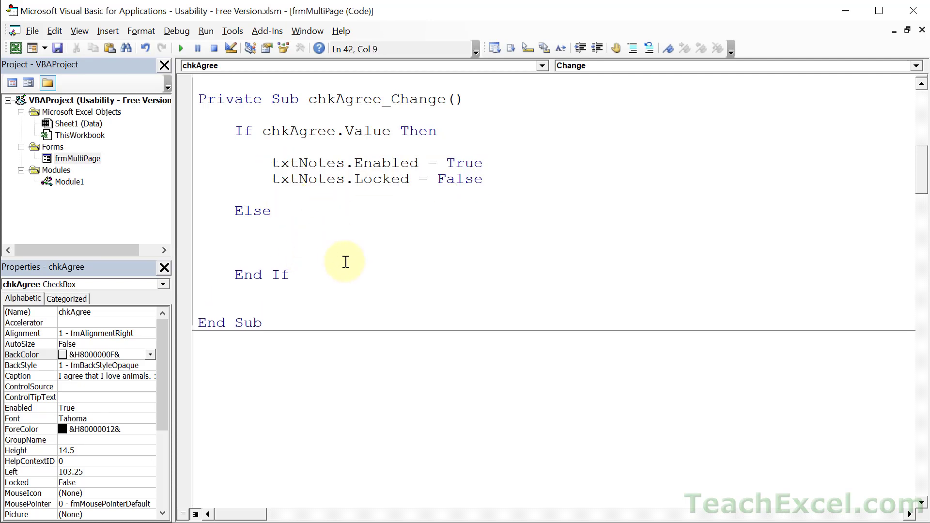
text(txtNotes.Enabled = True)
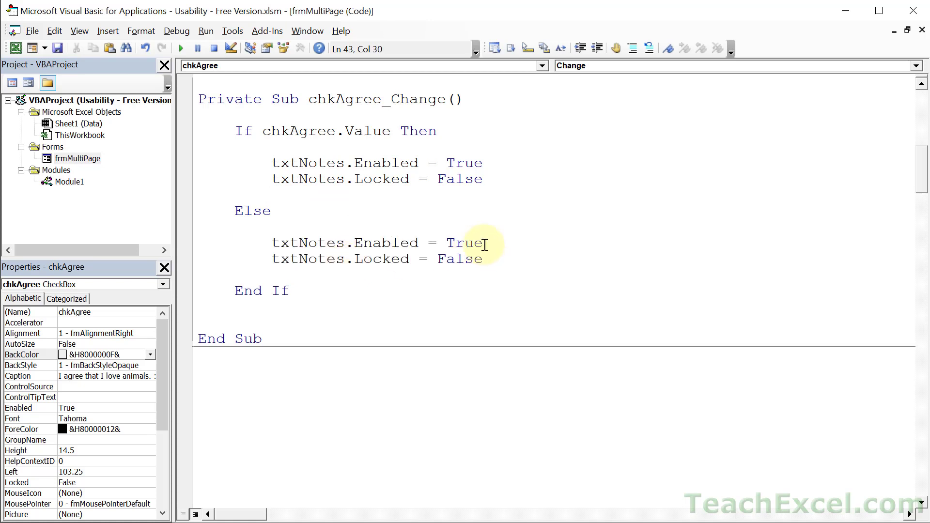
text(false)
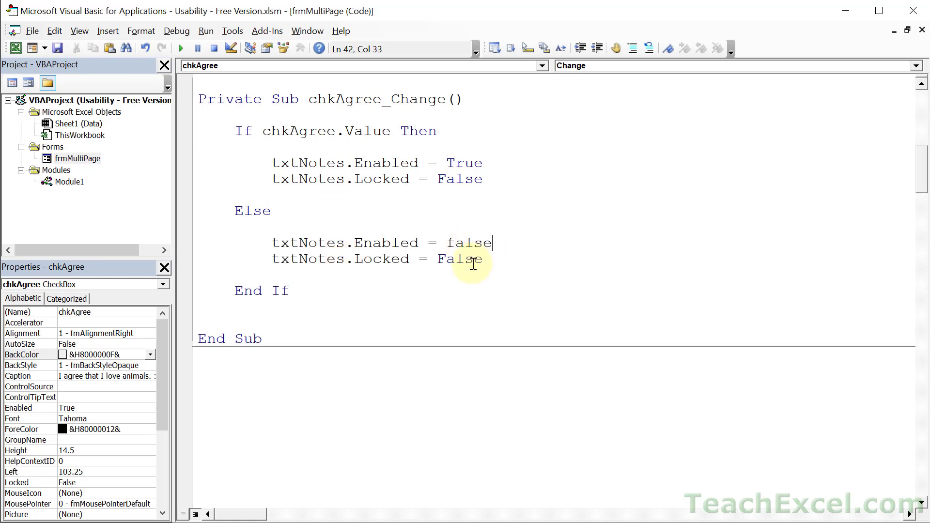
text(true)
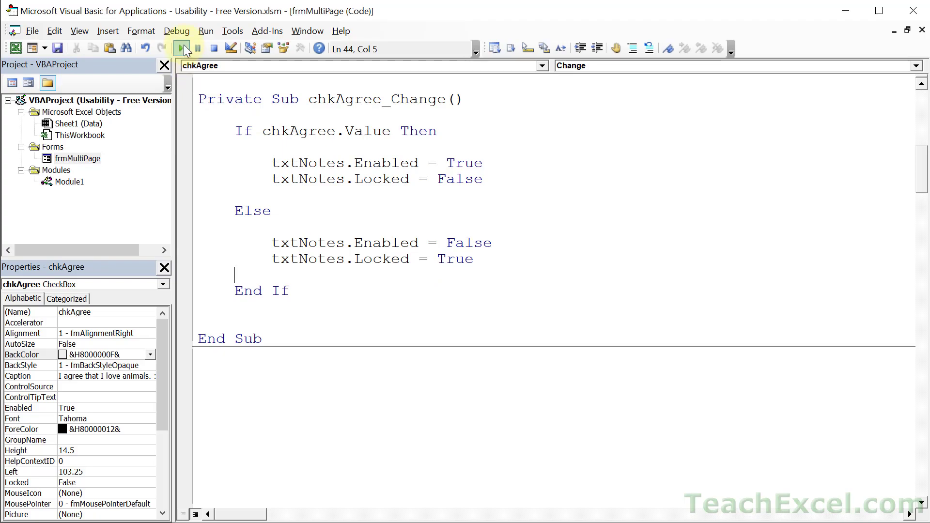
Step: Run the form, tick agree on the Notes page so notes become editable, then clear them
click(178, 48)
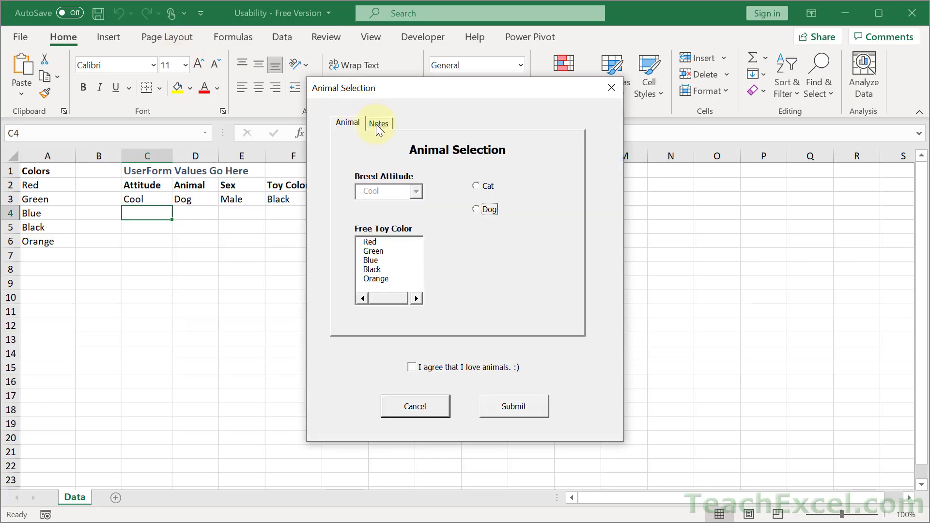
click(379, 123)
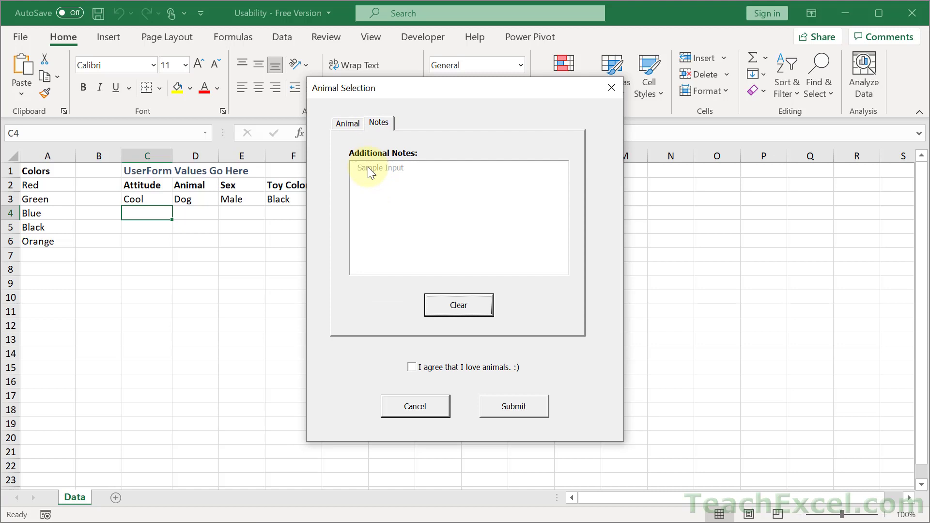
click(412, 367)
text(Sample)
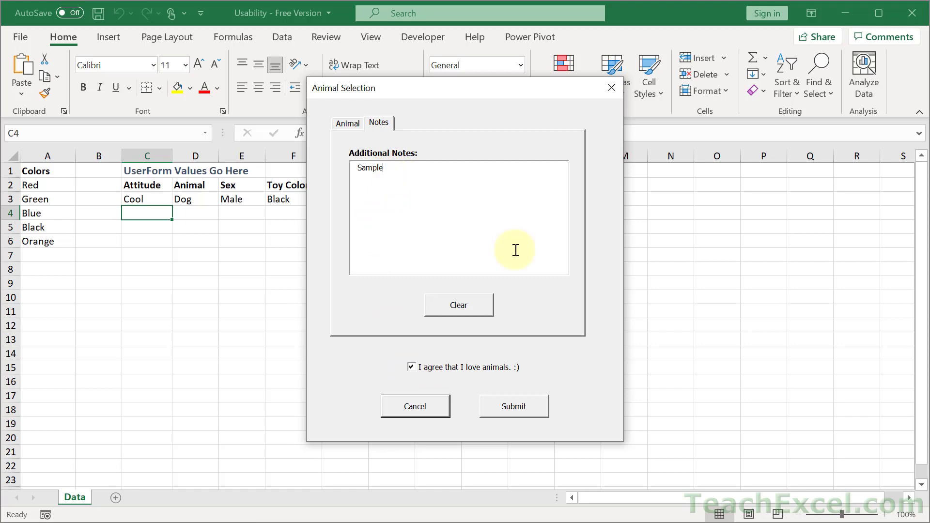
click(459, 304)
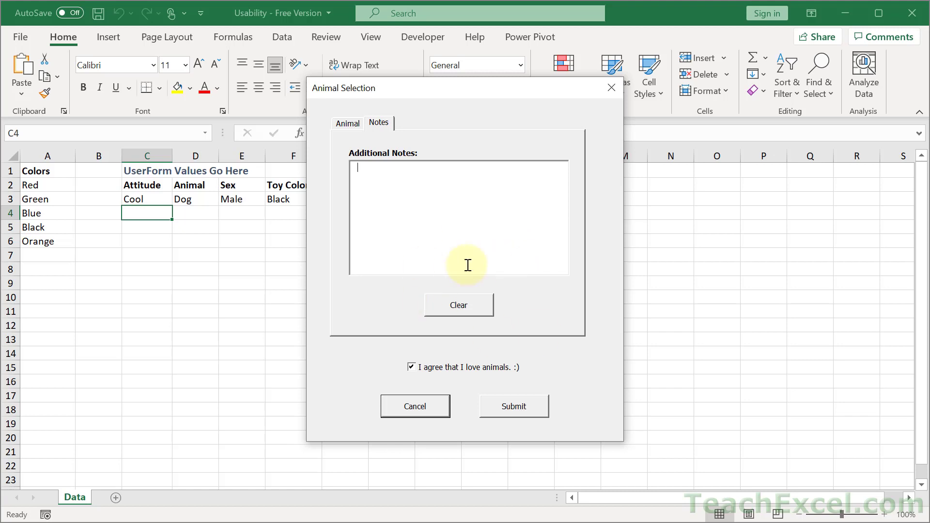
mouse_move(474, 286)
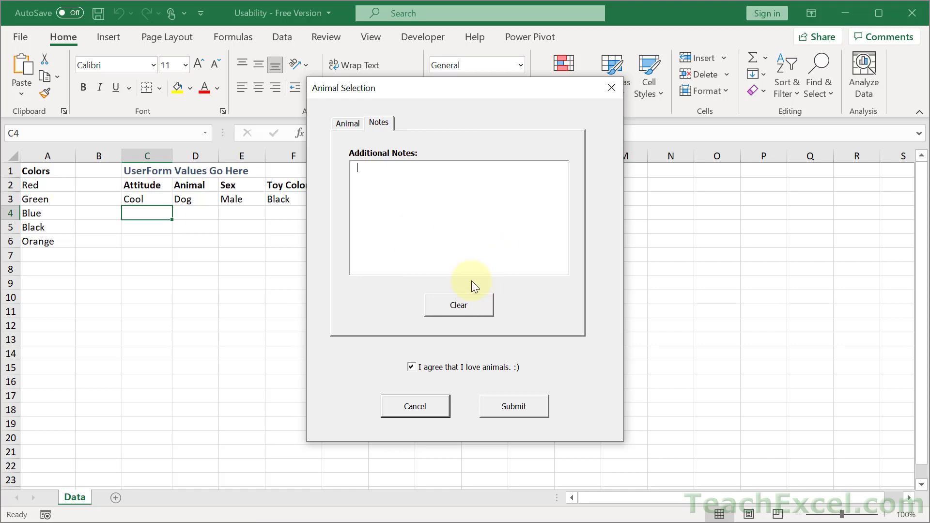
mouse_move(490, 285)
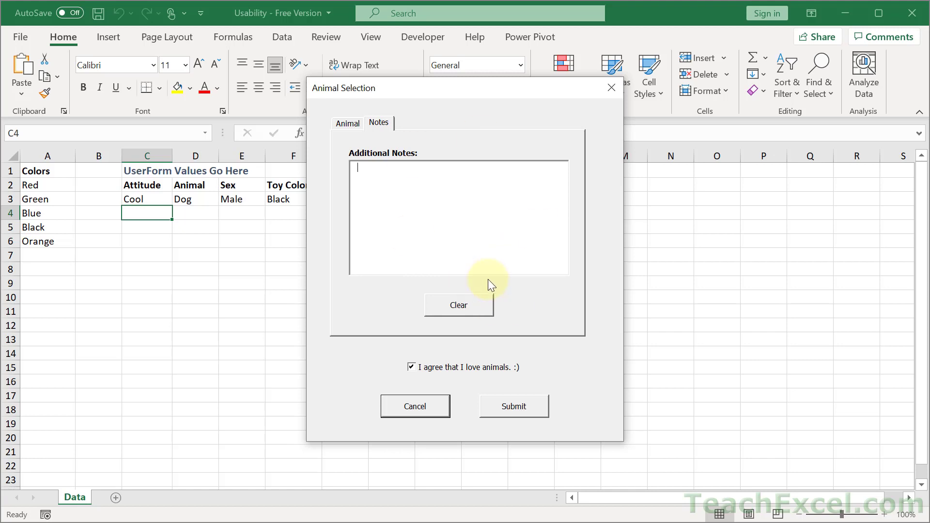
mouse_move(612, 87)
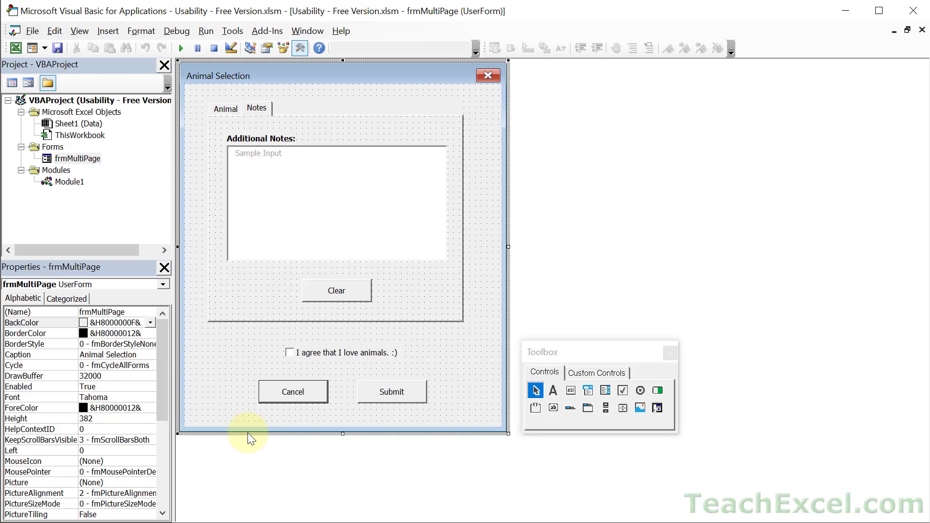
Step: Set the cmdCancel button's Cancel property to True so Esc closes the form
click(293, 392)
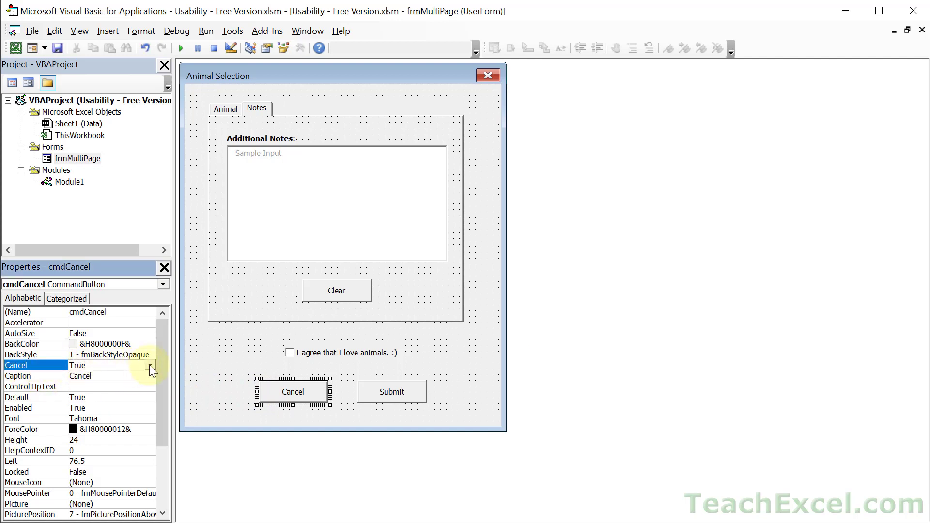
click(150, 365)
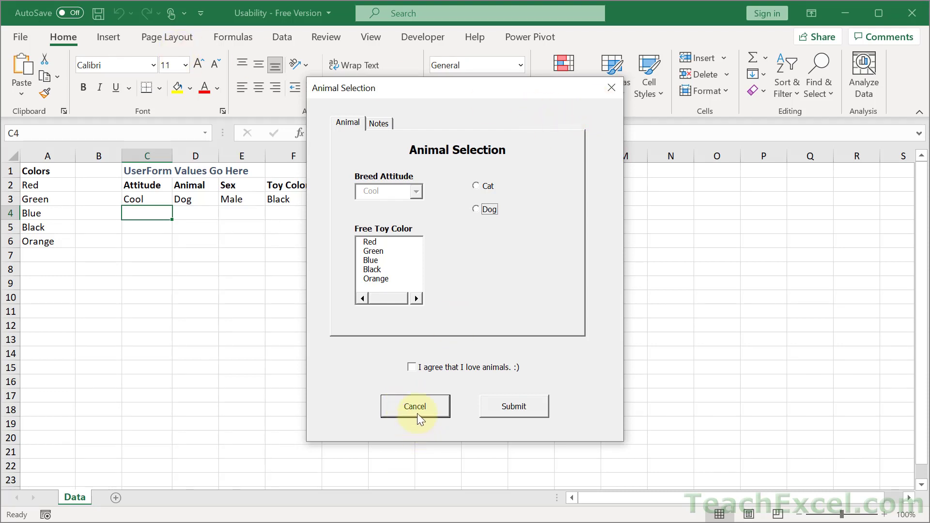
mouse_move(425, 407)
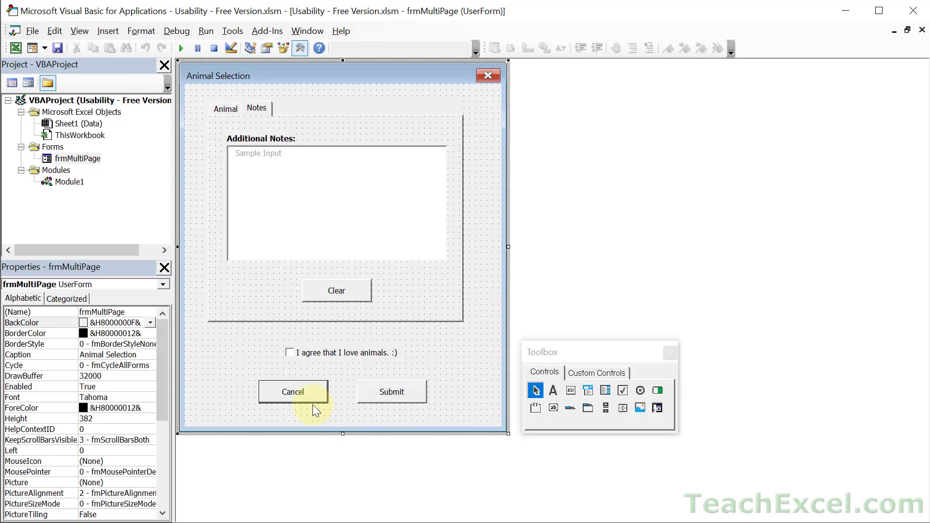
click(292, 391)
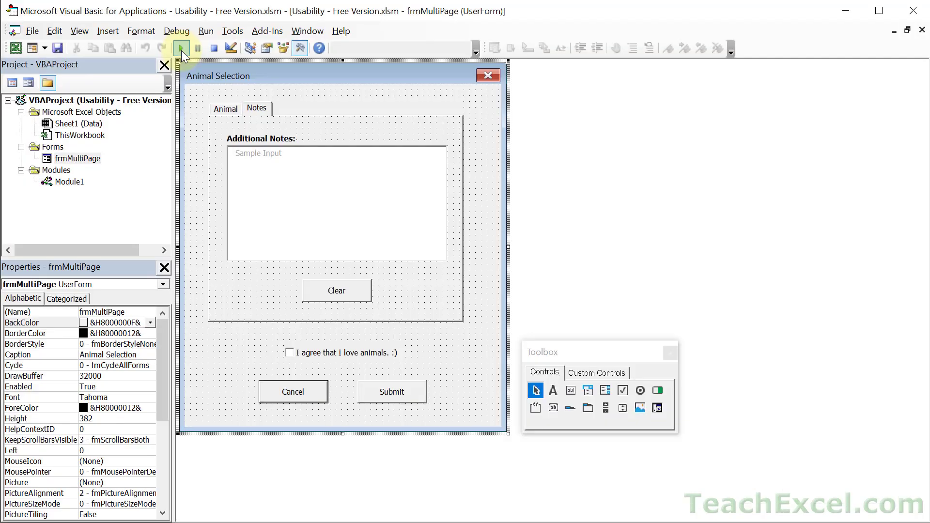
mouse_move(180, 48)
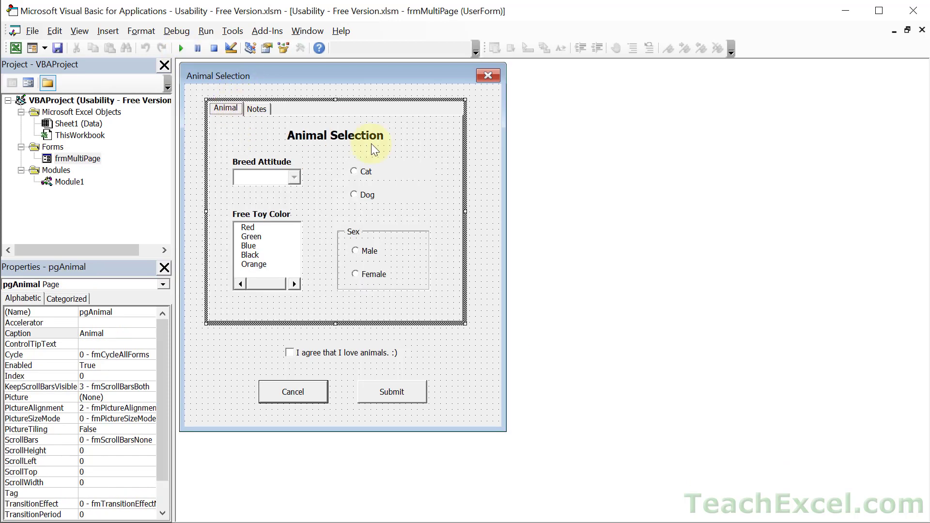
mouse_move(436, 139)
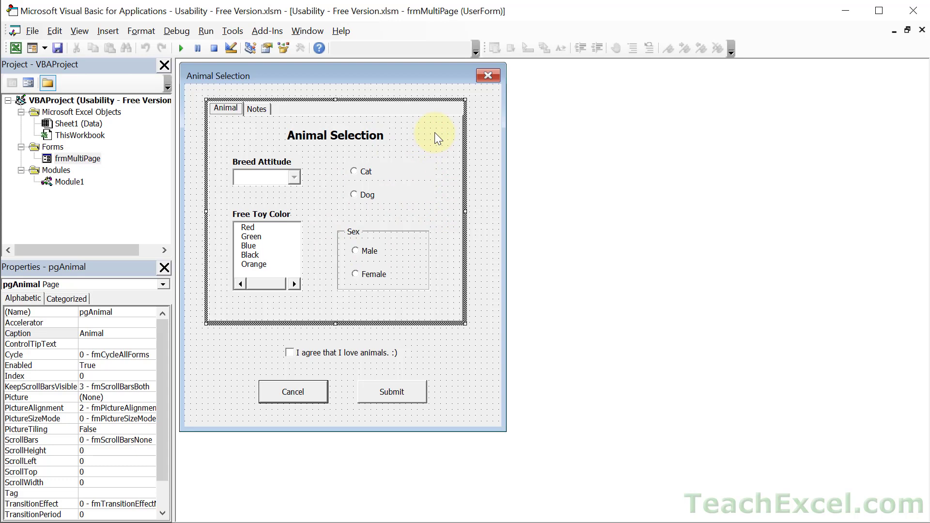
mouse_move(428, 192)
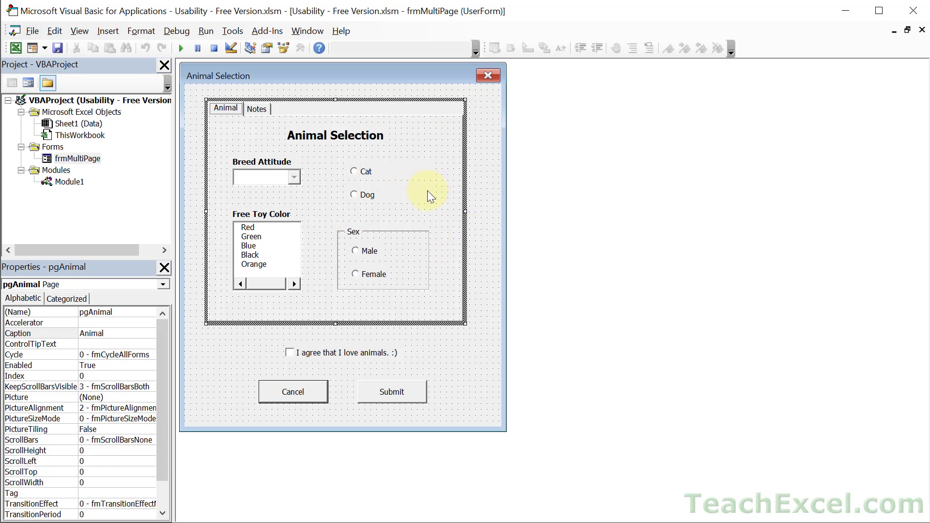
mouse_move(241, 138)
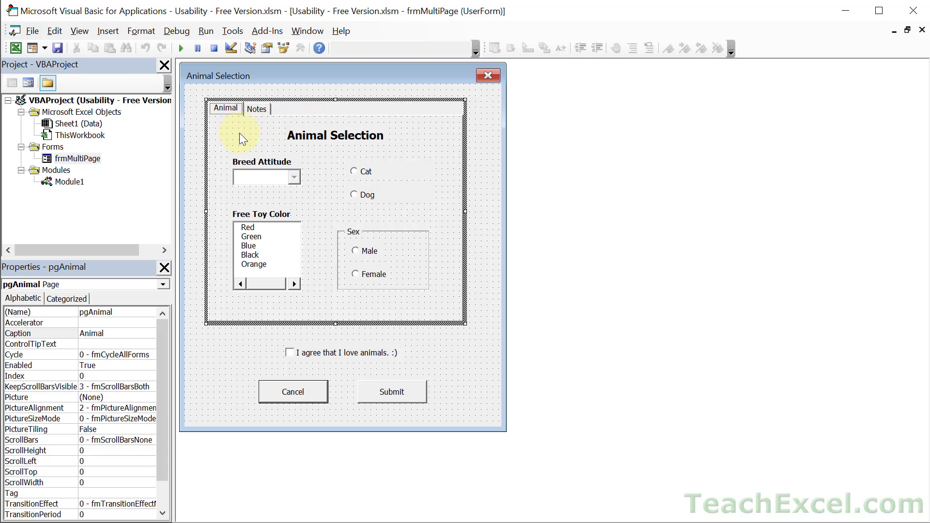